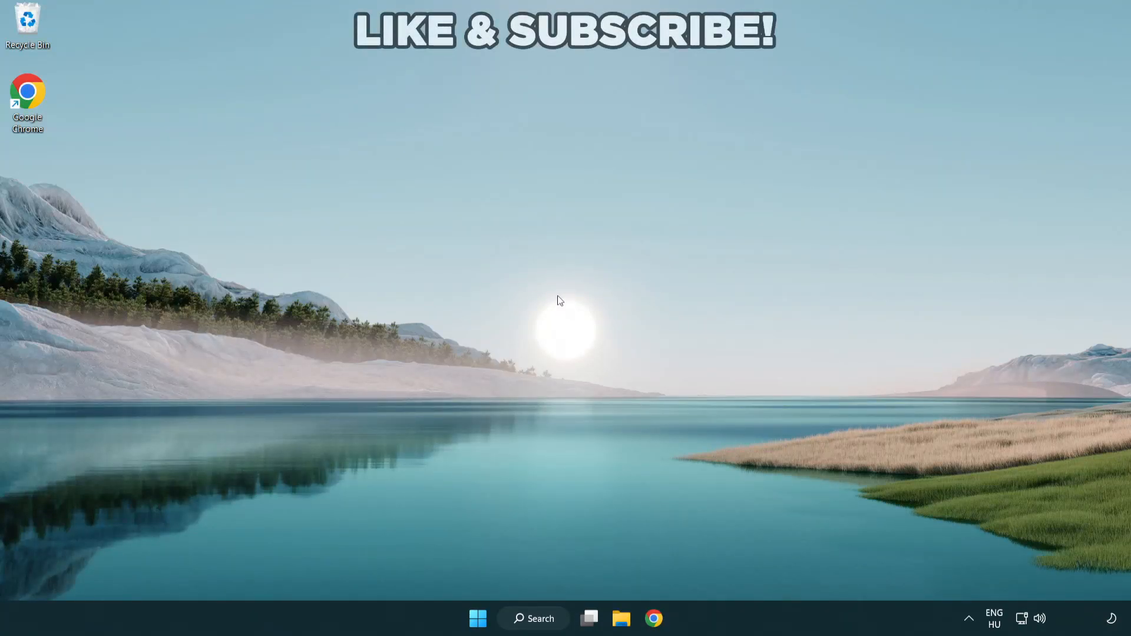
mouse_move(540, 618)
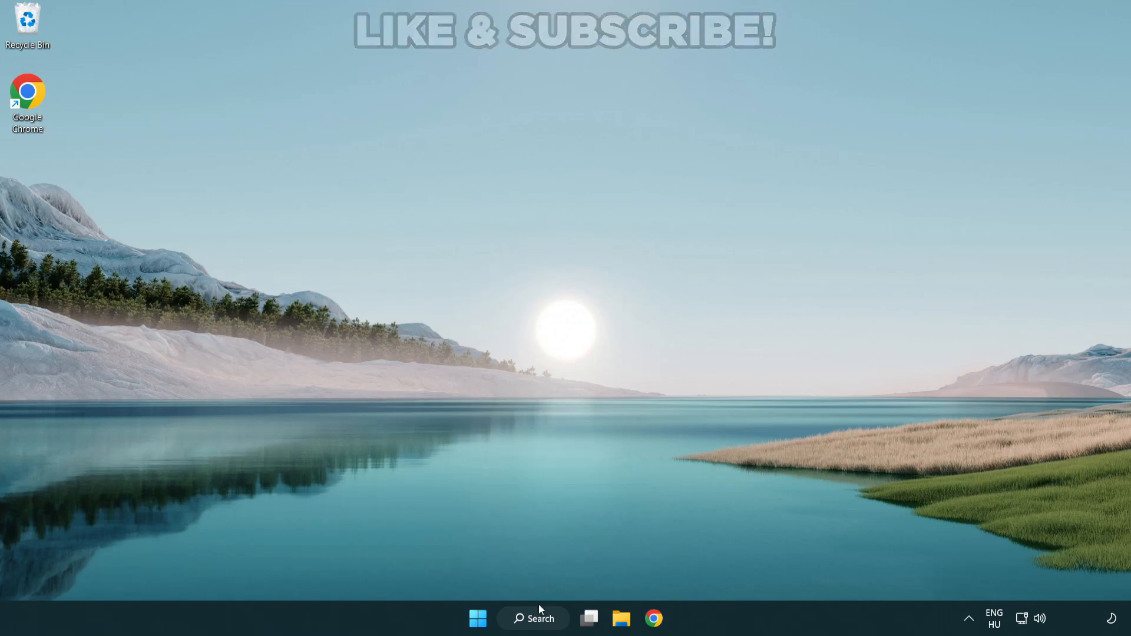
Search Windows for 'device manager' to bring up Device Manager as the best match.
left_click(533, 618)
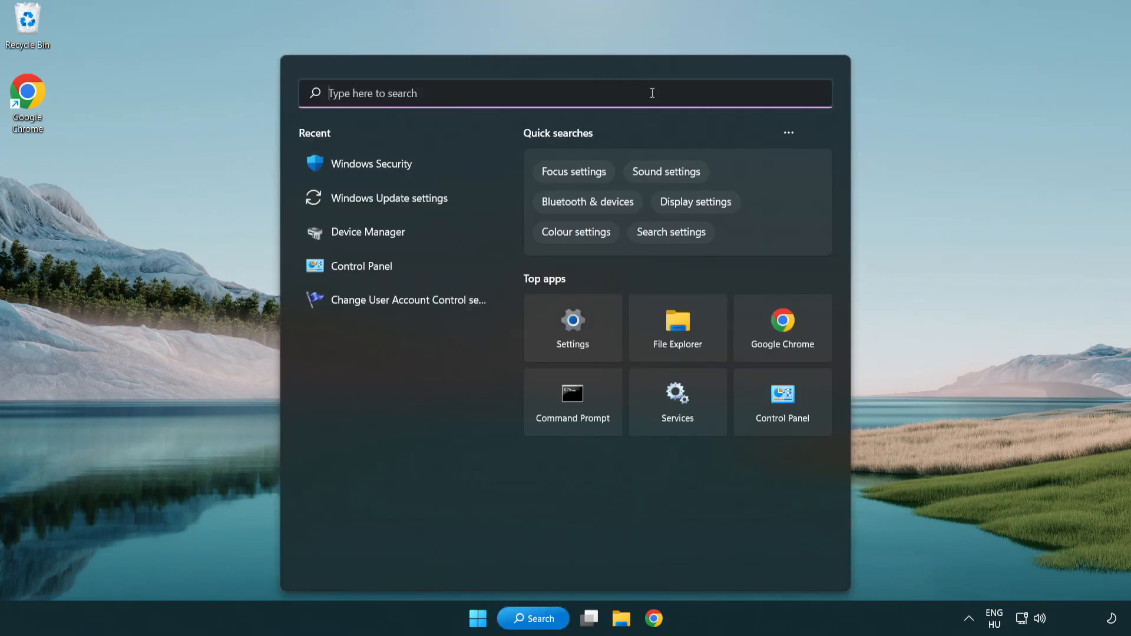
type("device manager")
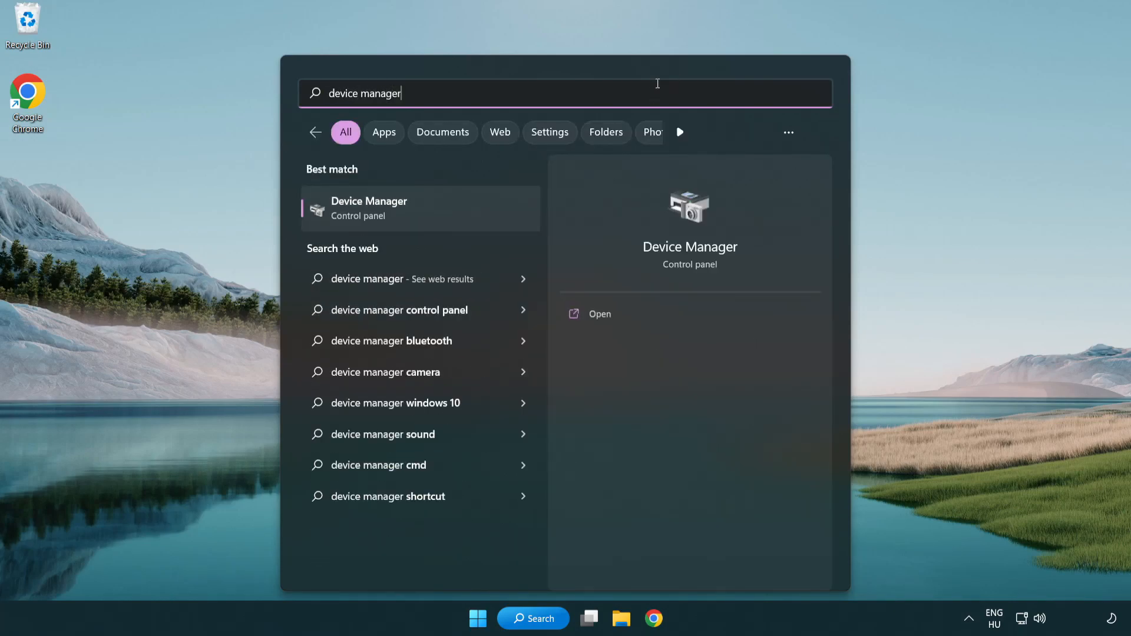
mouse_move(453, 218)
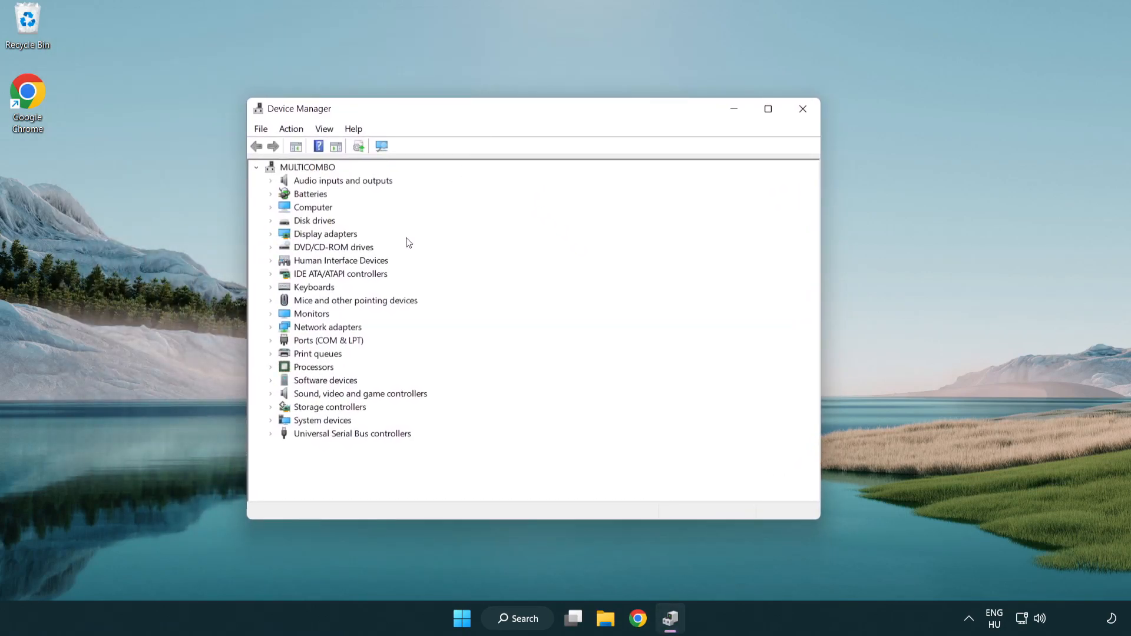
Auto-search drivers for the VMware SVGA 3D display adapter, confirming the best driver is installed.
left_click(324, 233)
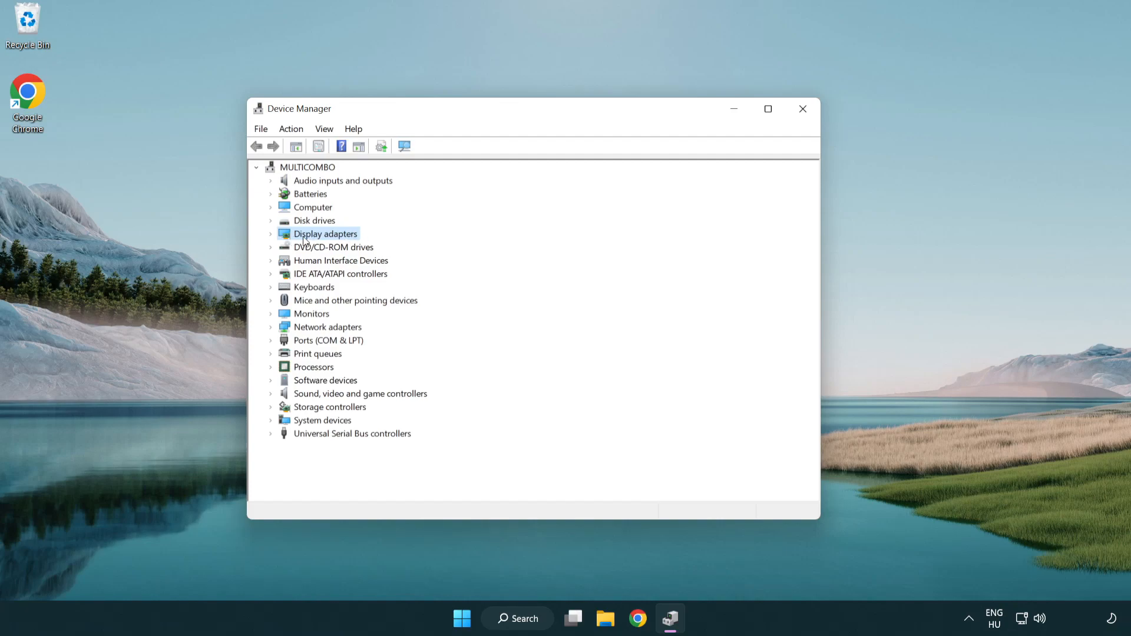
left_click(271, 233)
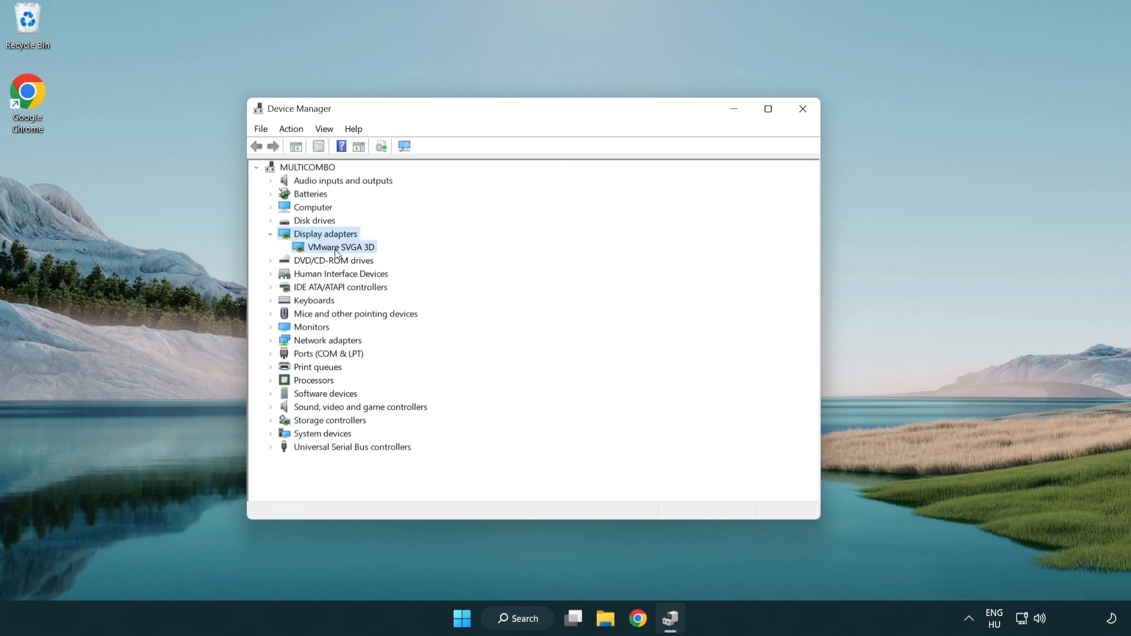
left_click(342, 247)
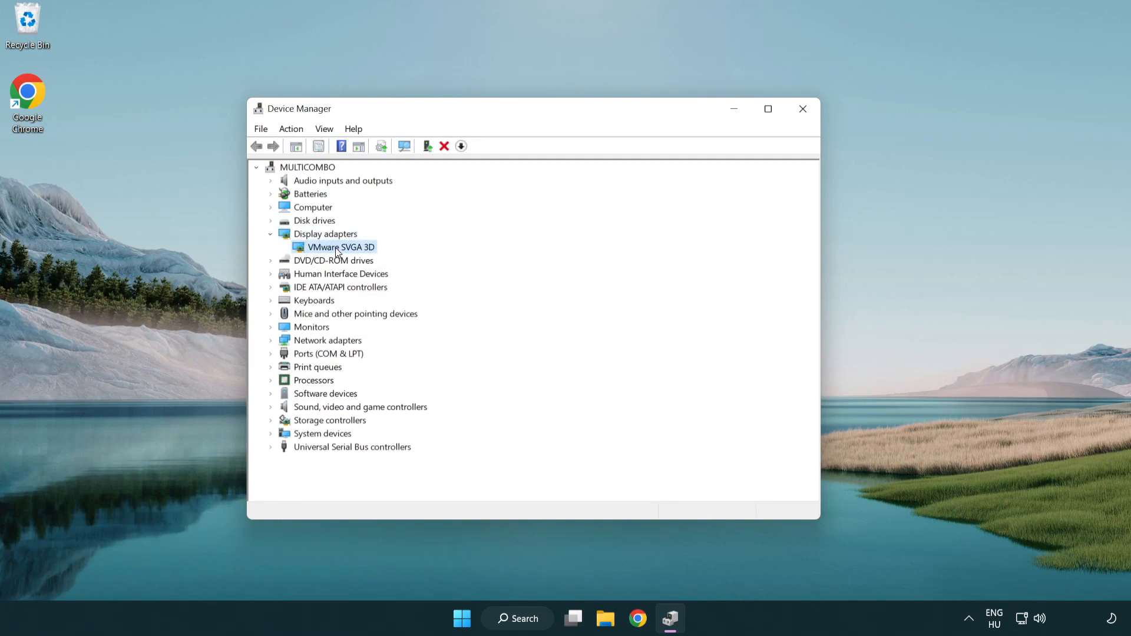
right_click(339, 247)
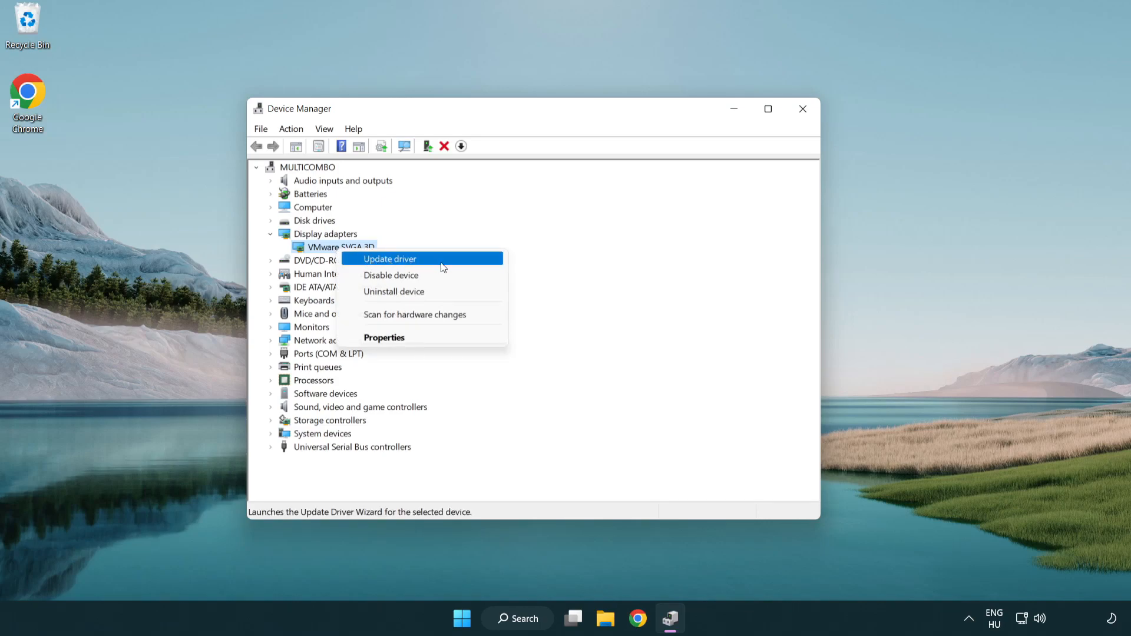
left_click(389, 258)
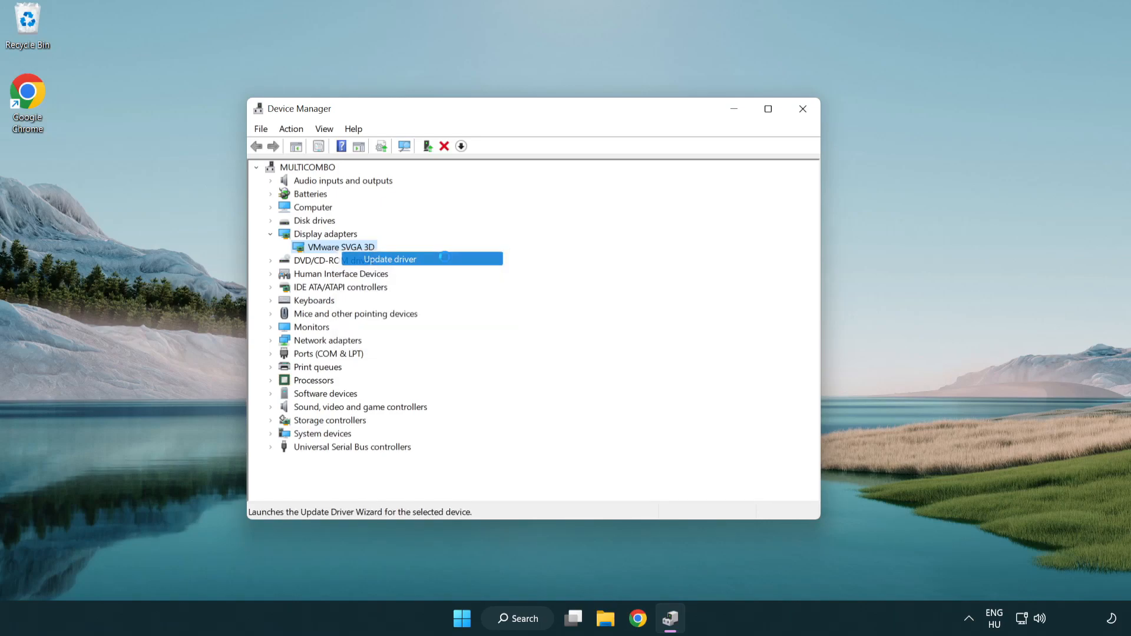
left_click(389, 259)
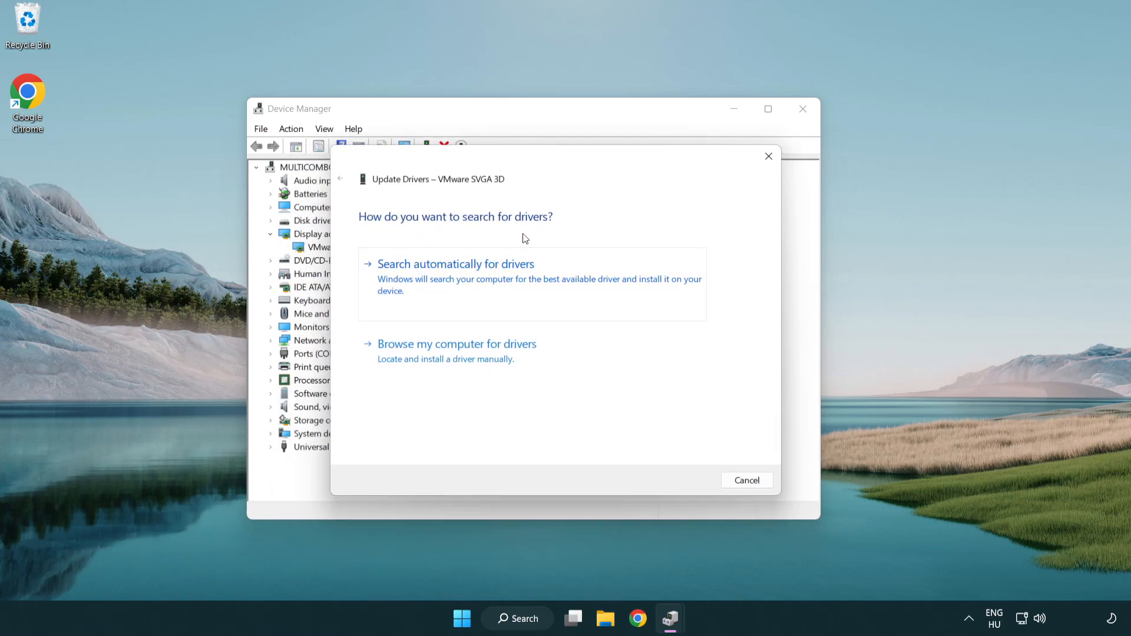
mouse_move(505, 281)
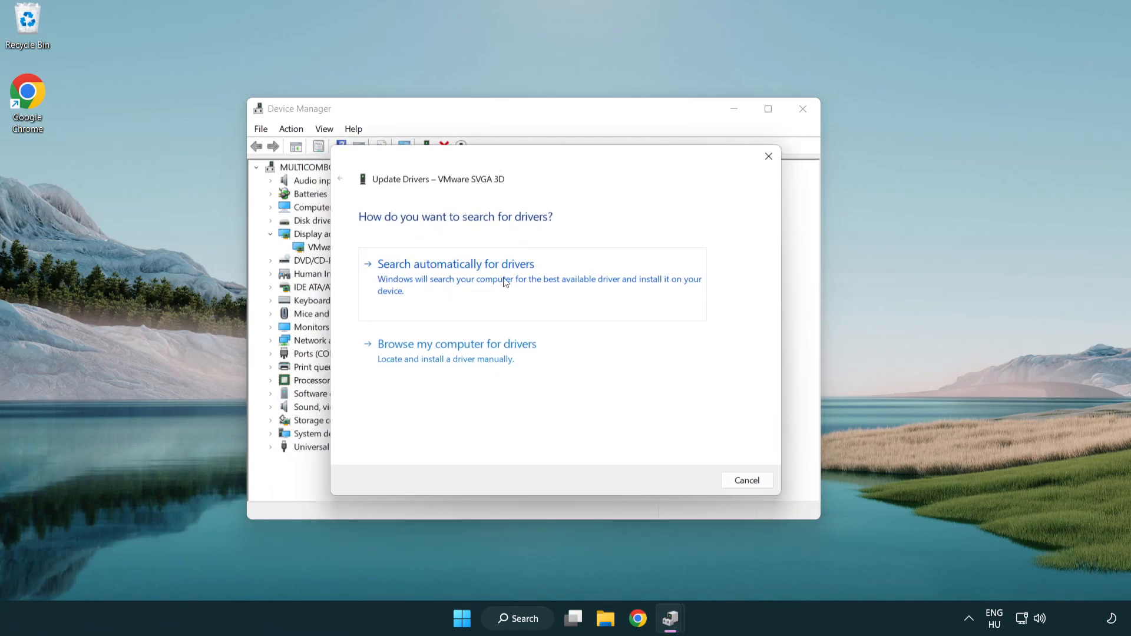
left_click(456, 263)
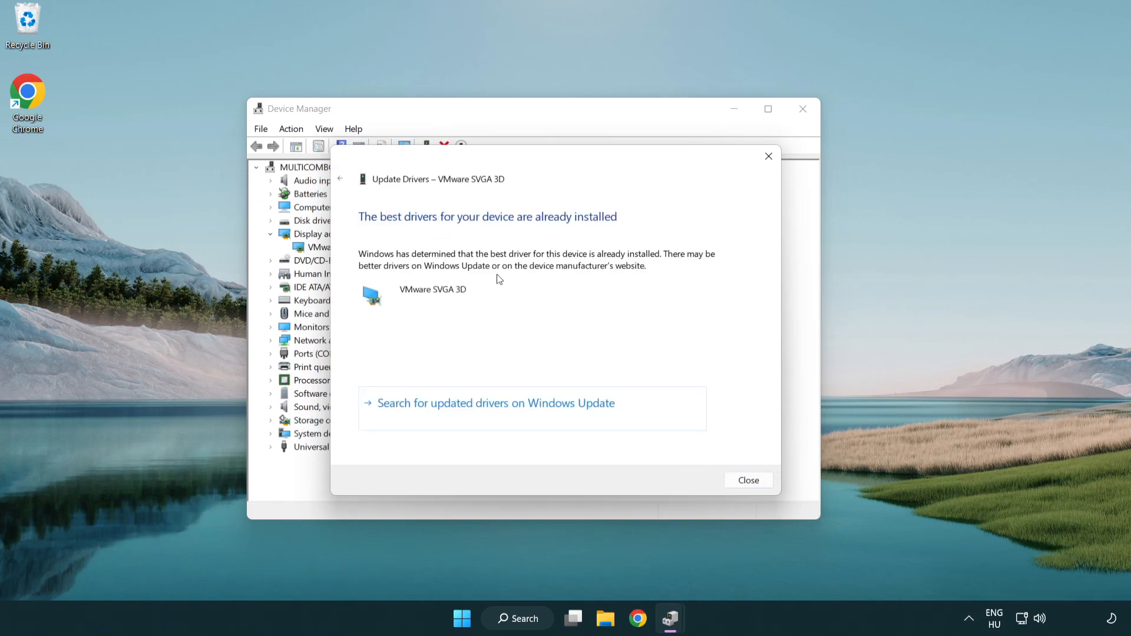
mouse_move(390, 229)
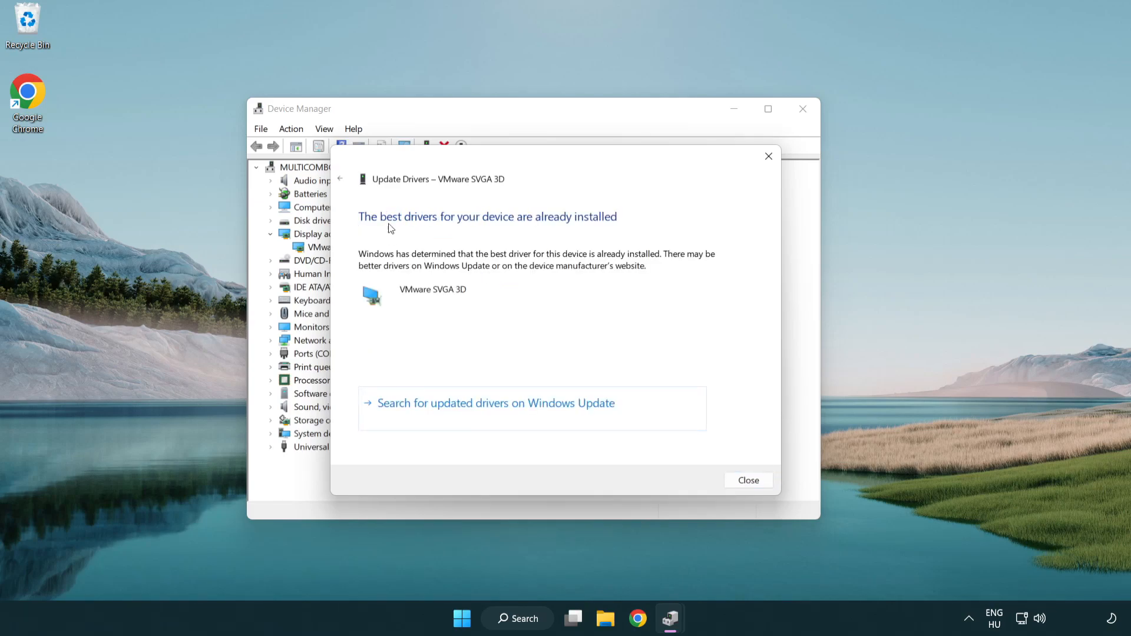
mouse_move(530, 309)
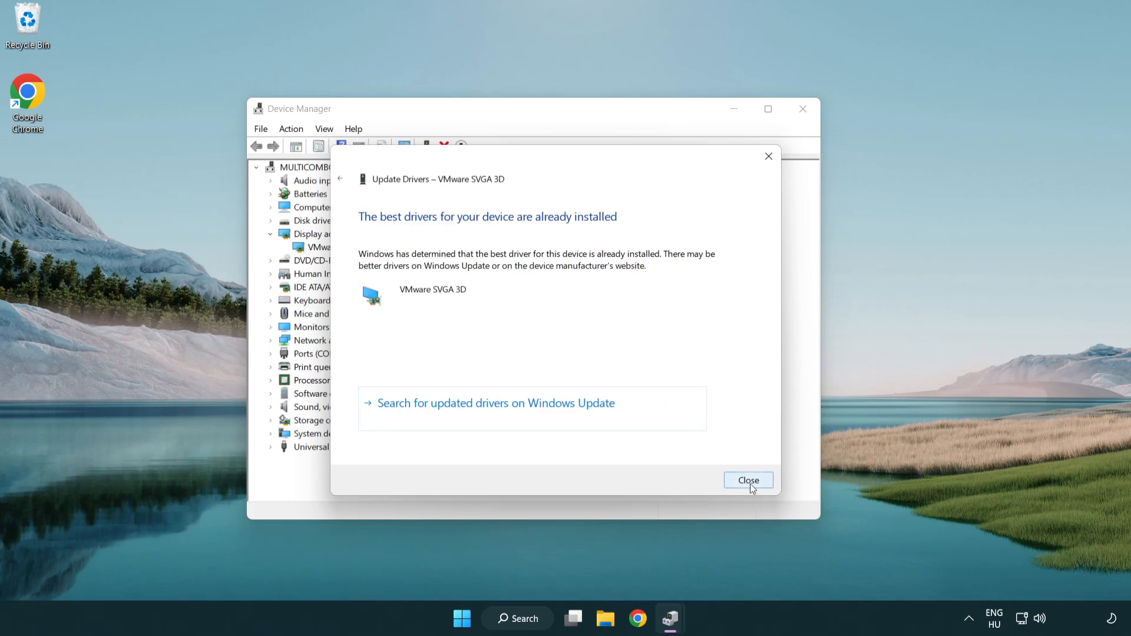
left_click(749, 479)
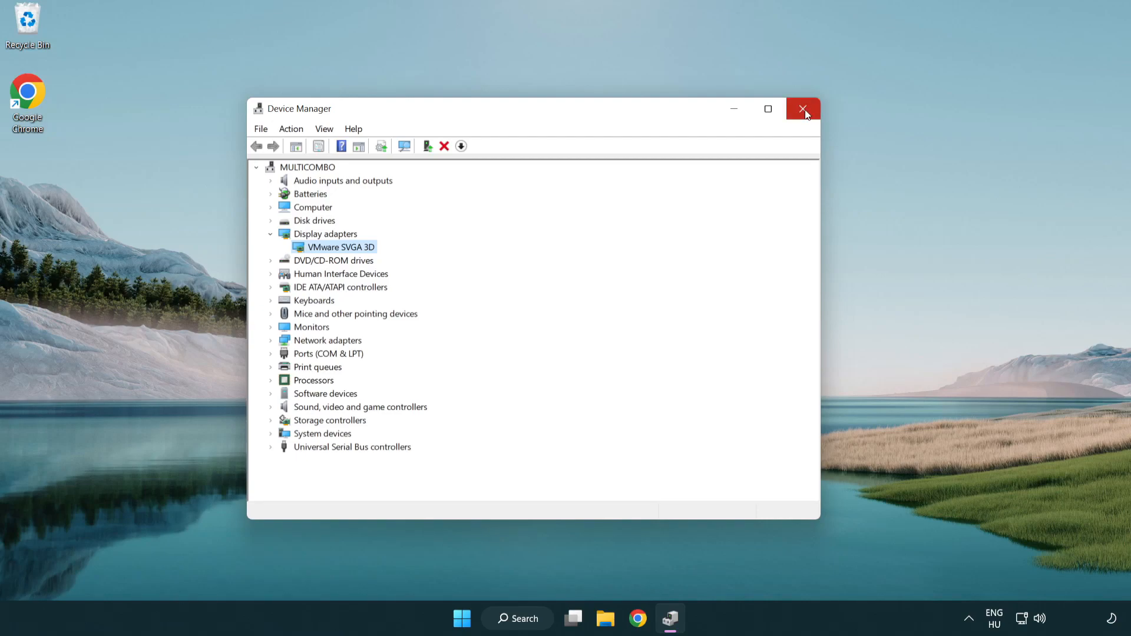
Close Device Manager and search Windows for 'update'.
left_click(804, 109)
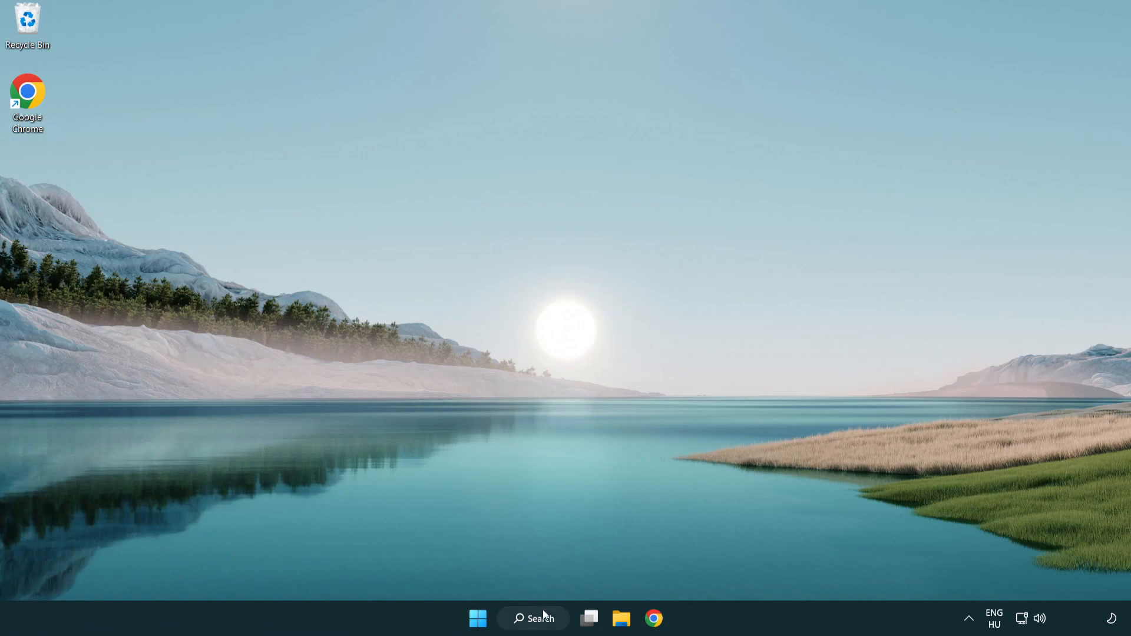
left_click(533, 619)
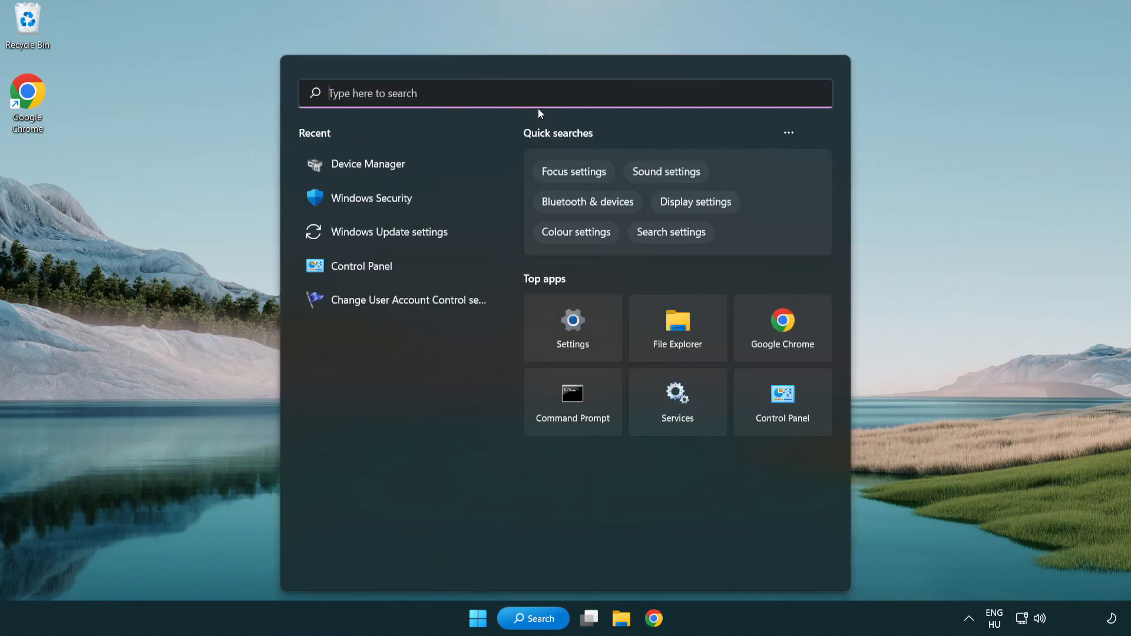
type("u")
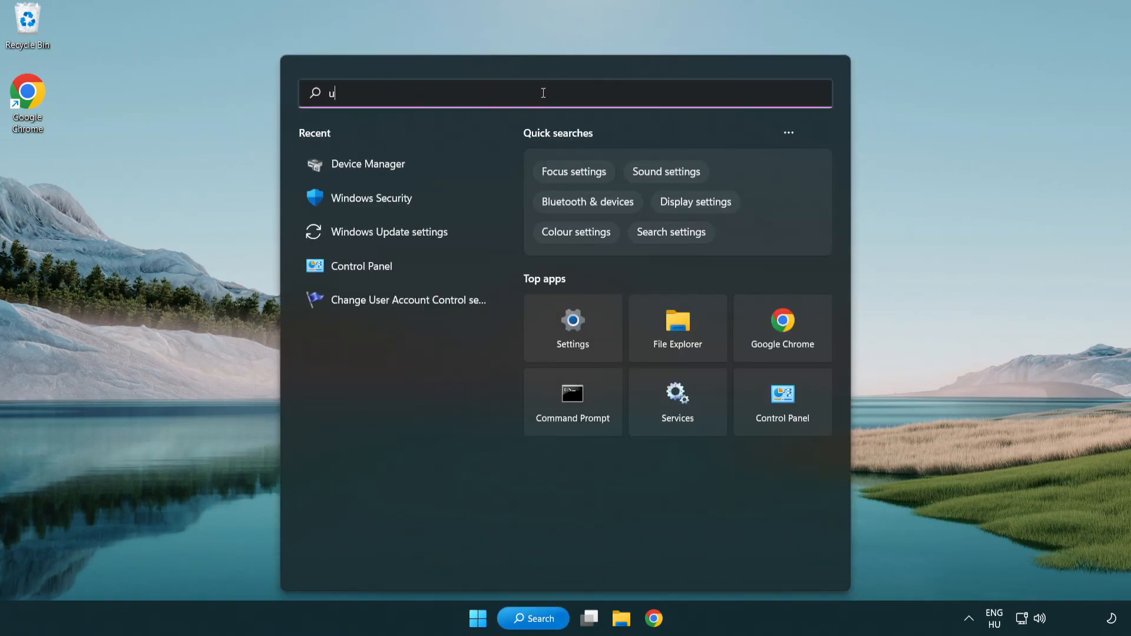
type("pdate")
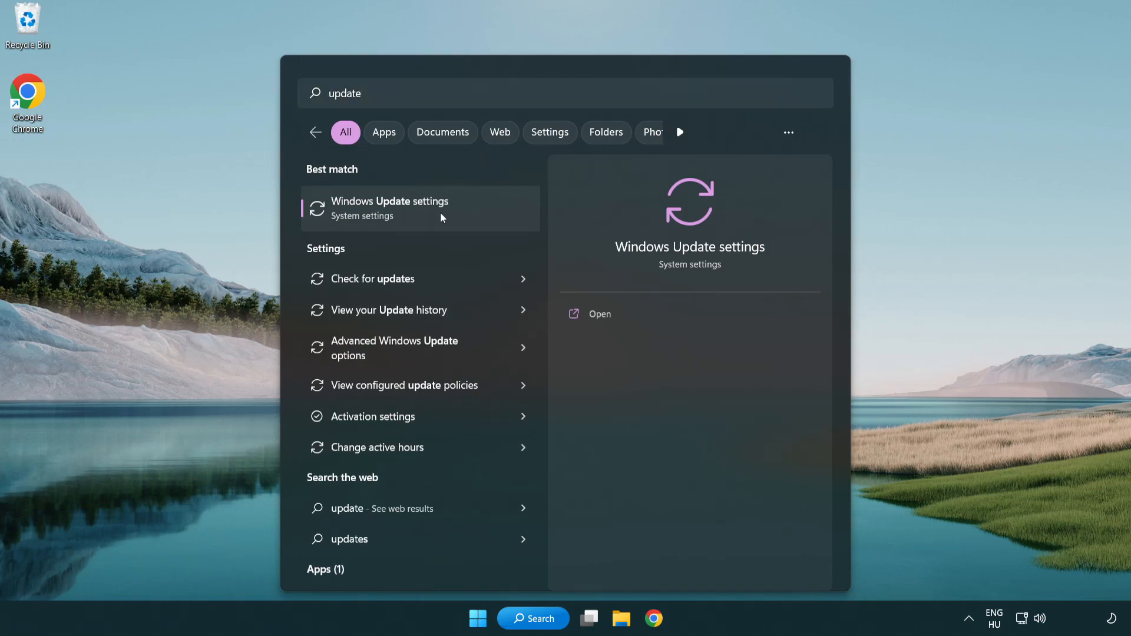
Open Windows Update settings and check for updates, confirming the PC is up to date.
left_click(389, 209)
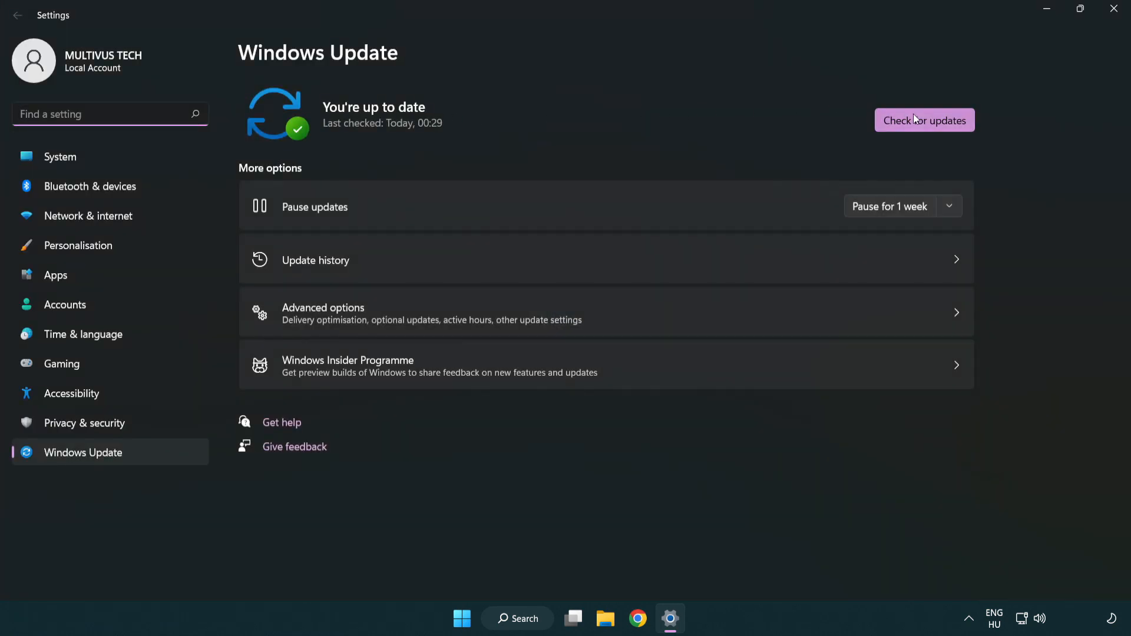
left_click(924, 119)
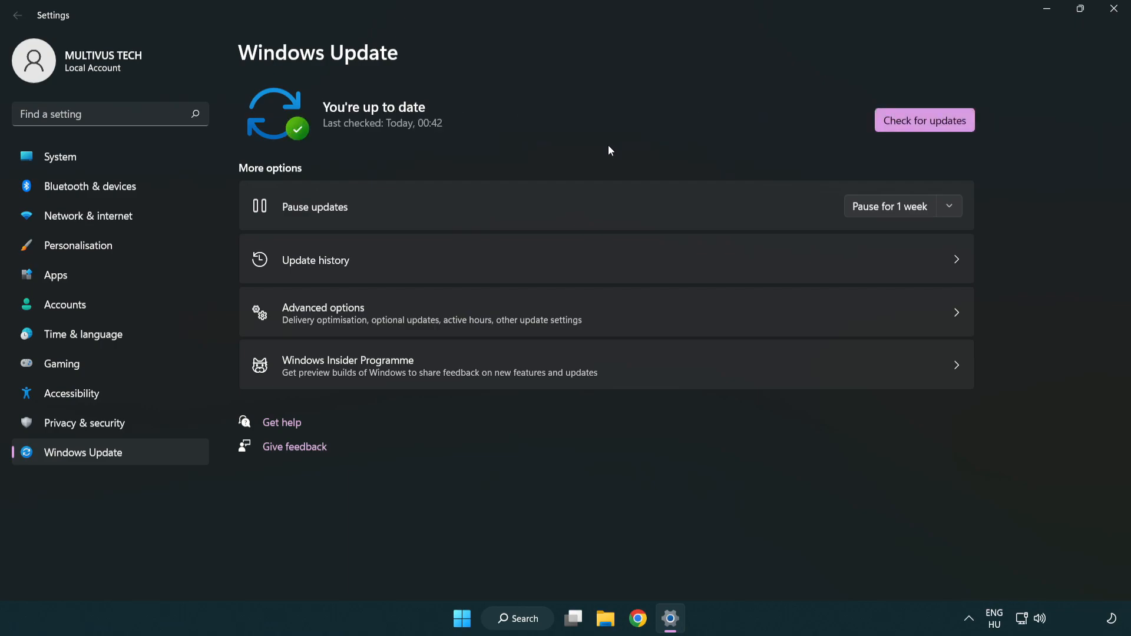
mouse_move(971, 74)
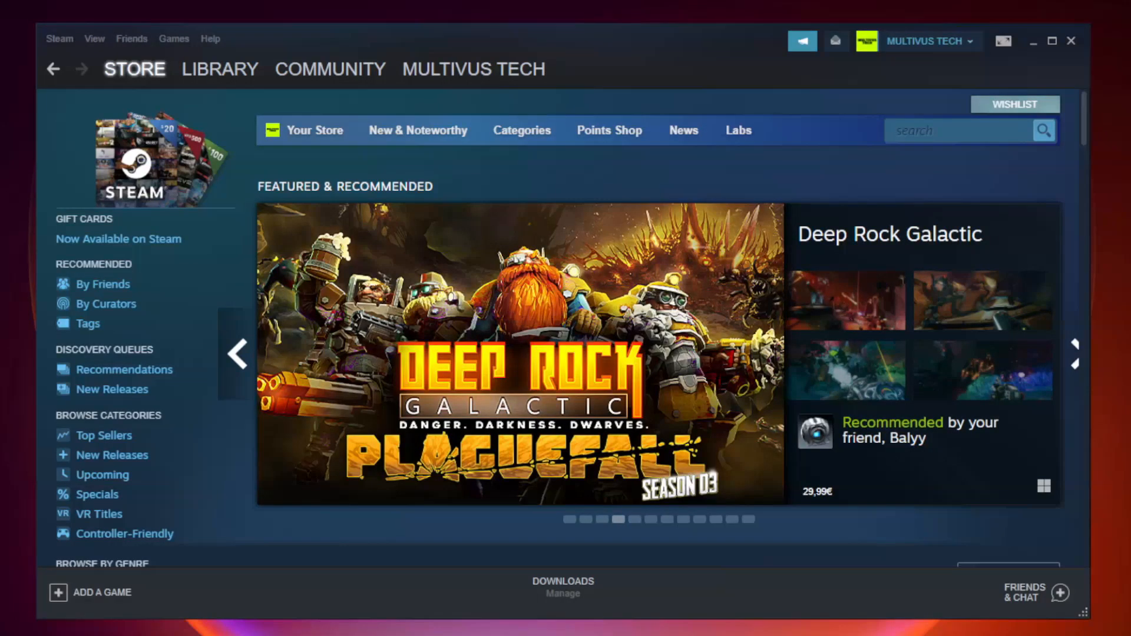
Switch Steam to the Library and open the favourited game's context menu.
left_click(220, 68)
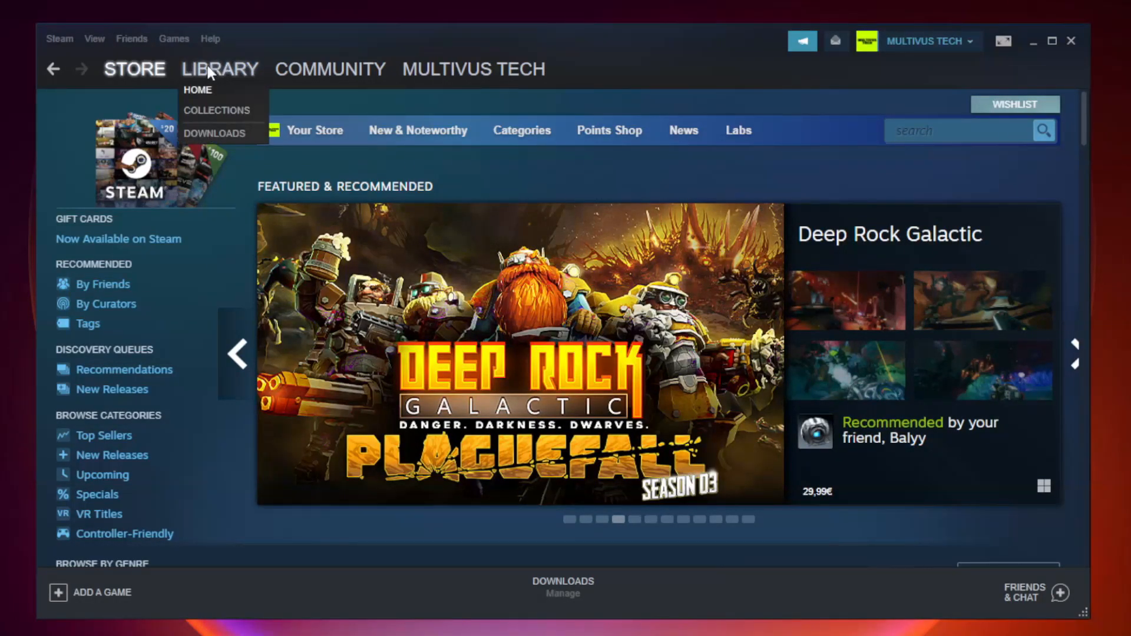
mouse_move(228, 77)
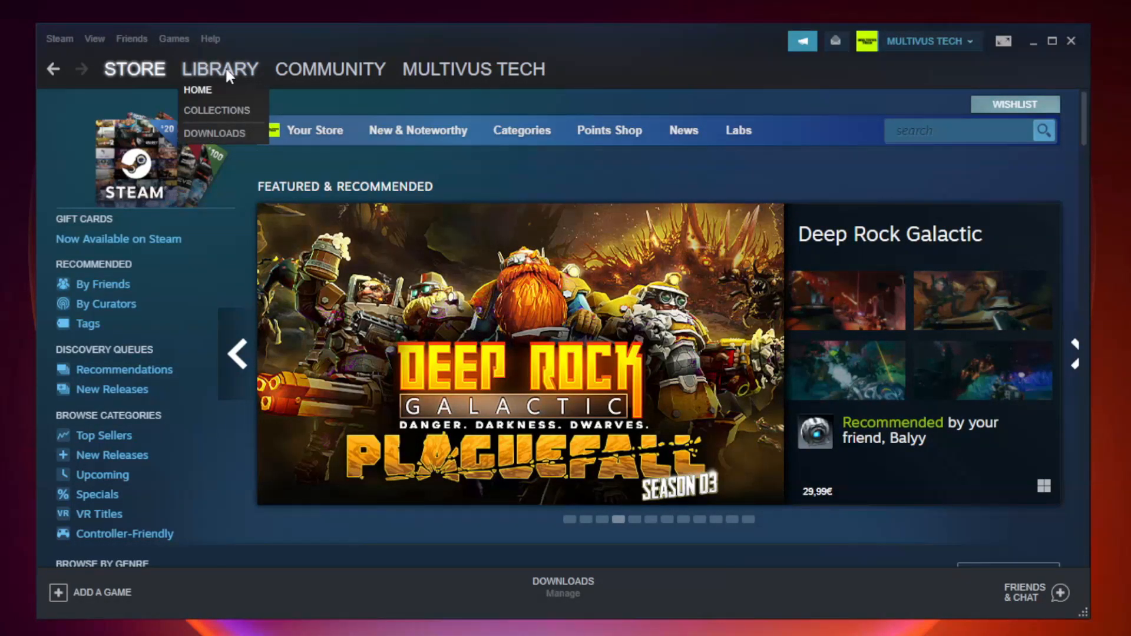
left_click(198, 89)
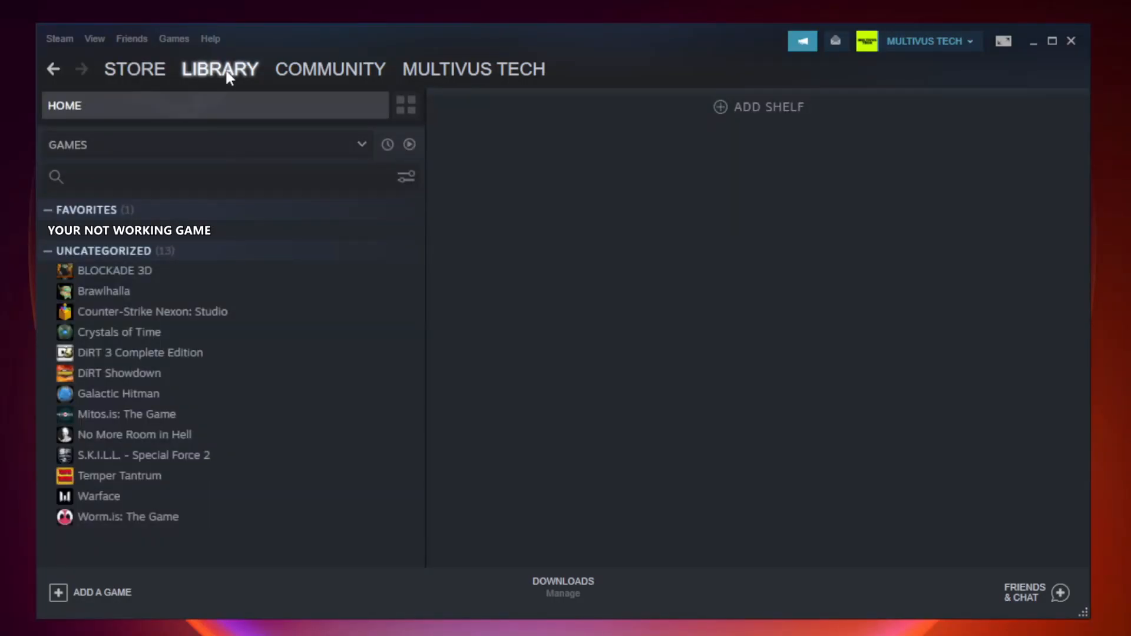
mouse_move(273, 236)
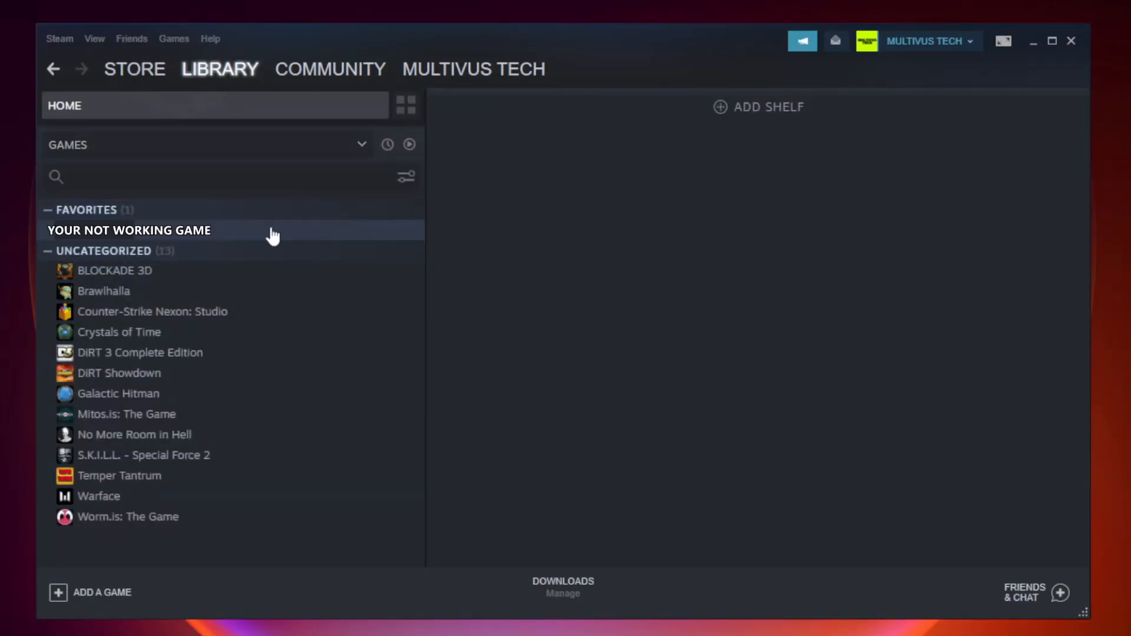
right_click(129, 230)
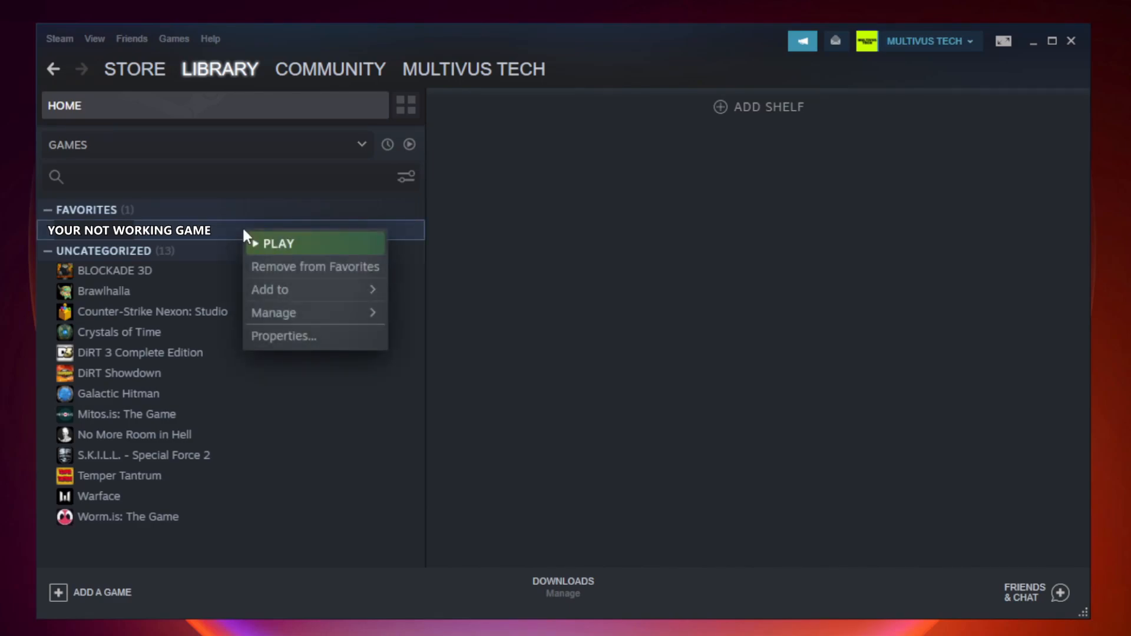
mouse_move(321, 339)
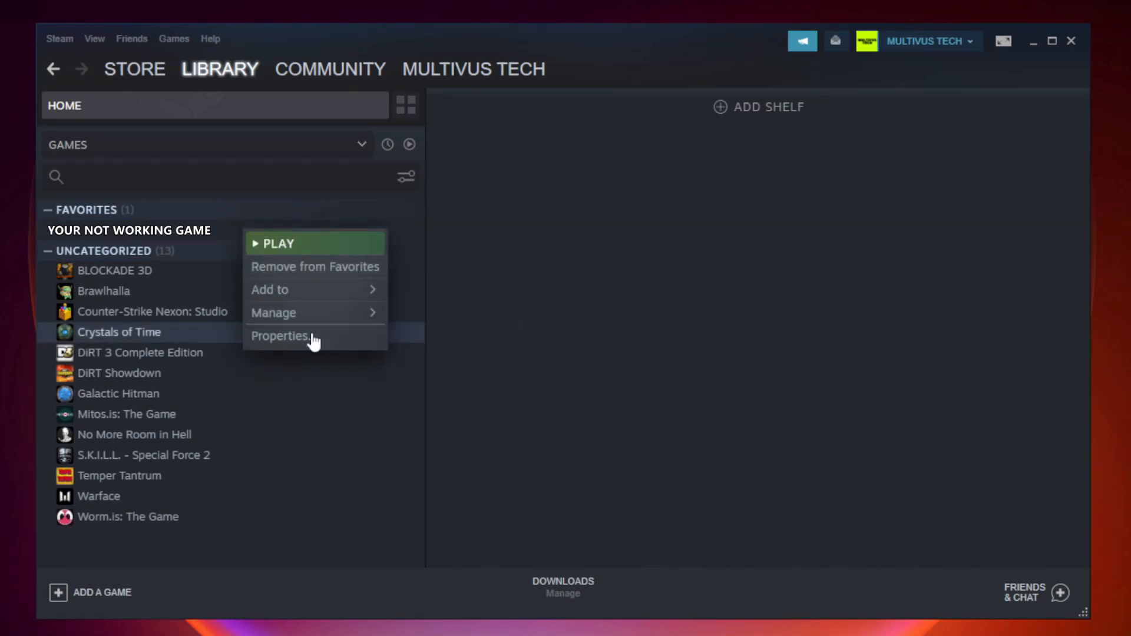
Verify Unturned's game files from Properties > Local Files, validating all 9192 files.
left_click(281, 336)
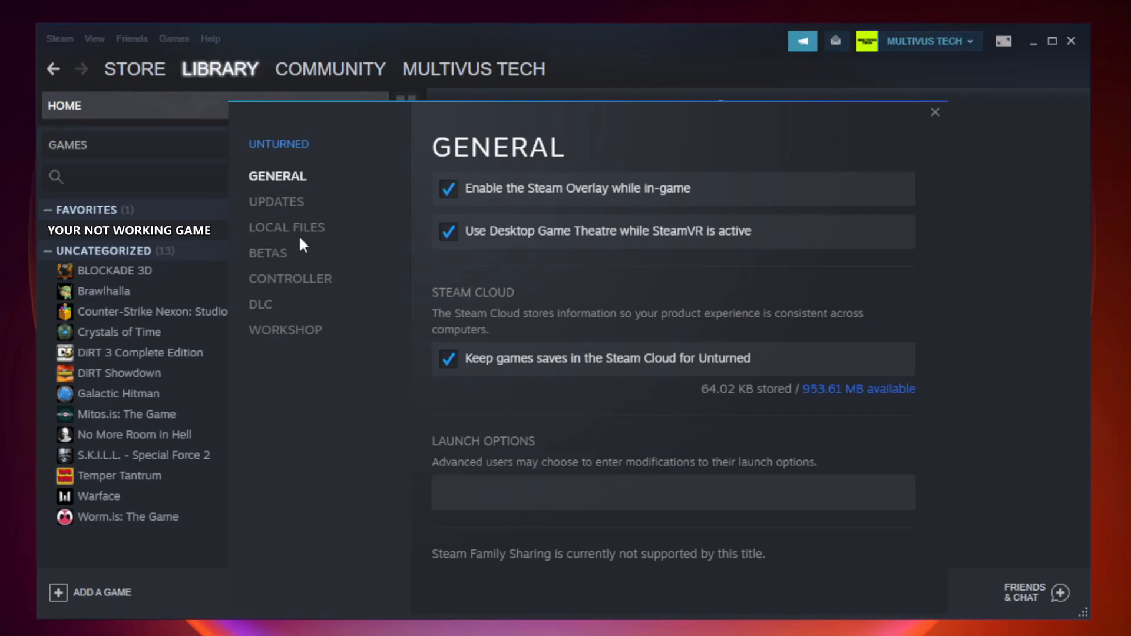
left_click(287, 227)
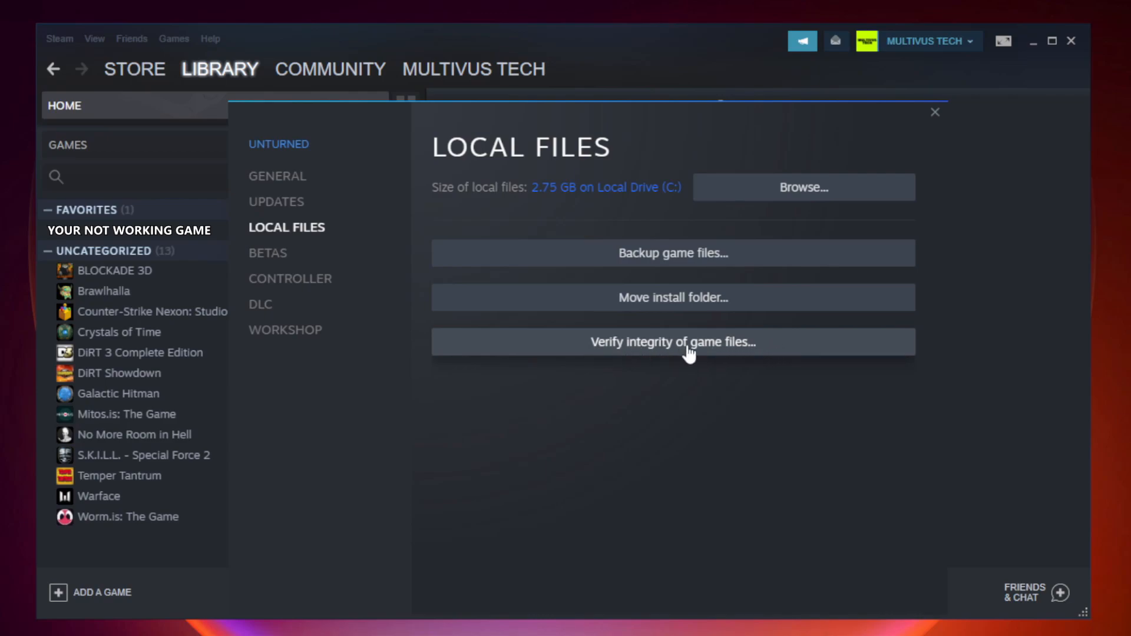
left_click(672, 341)
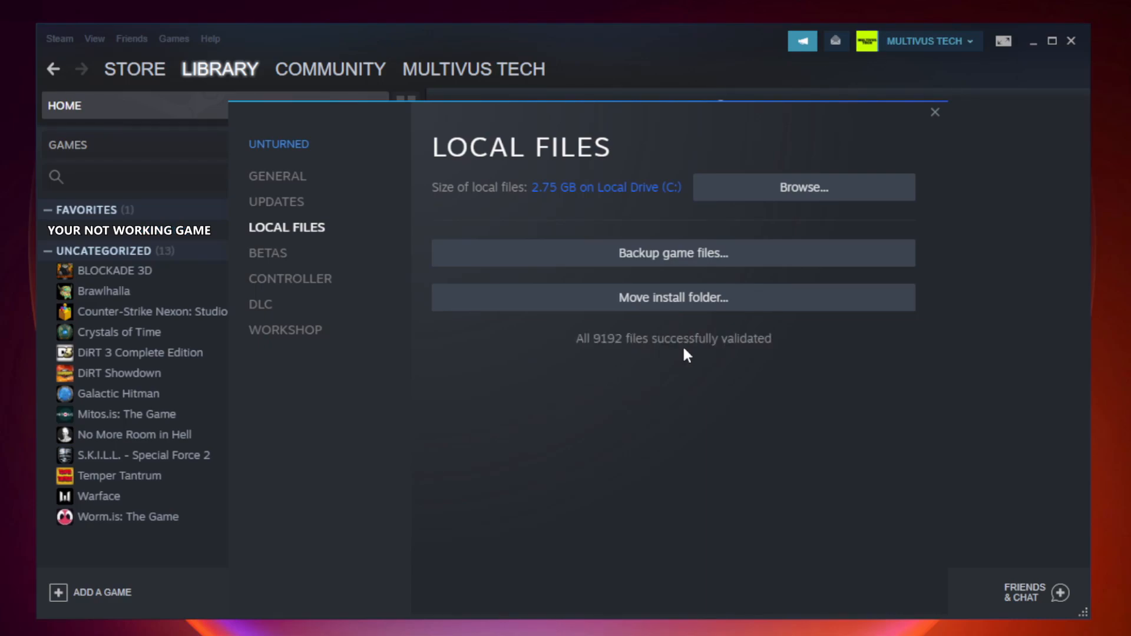
mouse_move(750, 364)
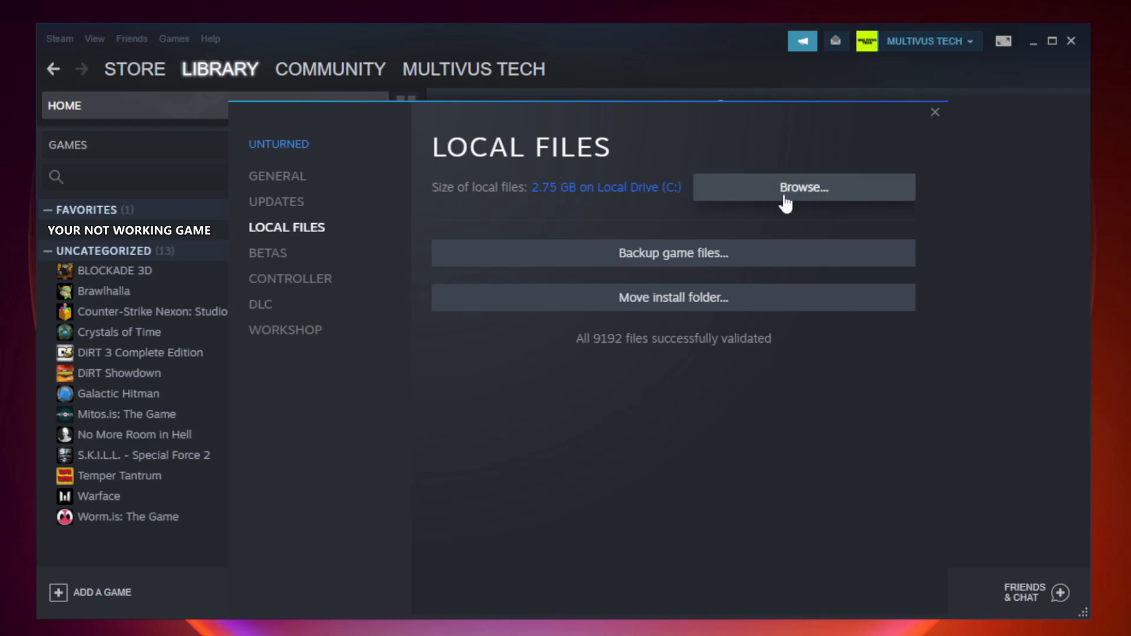
Browse the game's install folder and open the YOUR NOT WORKING GAME shortcut's context menu.
left_click(803, 187)
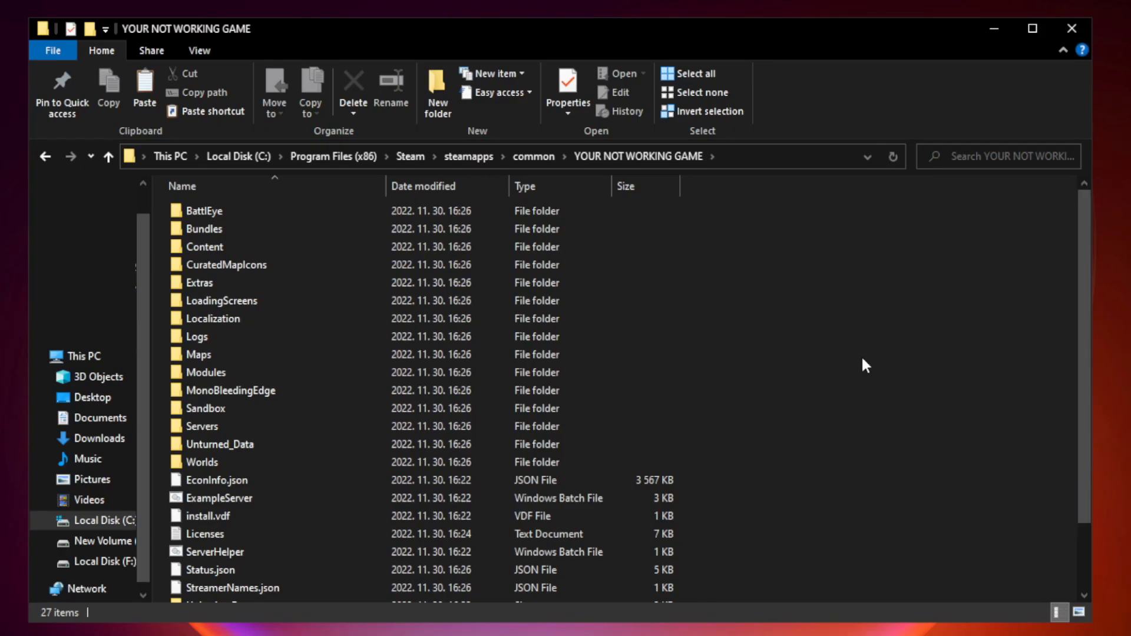
scroll("down", 3)
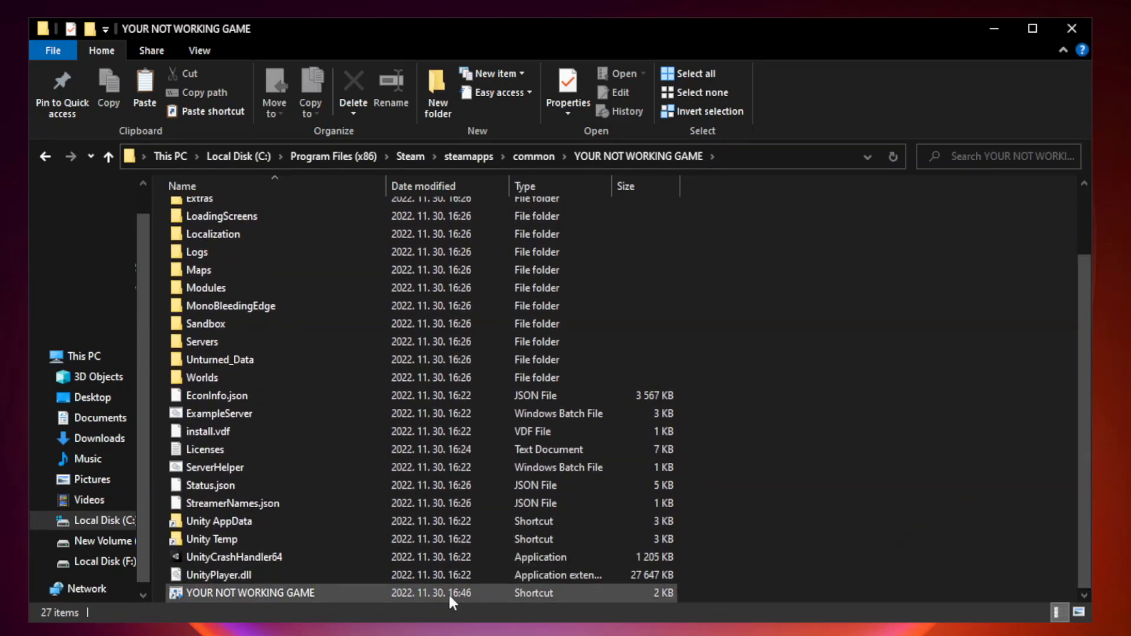
left_click(262, 592)
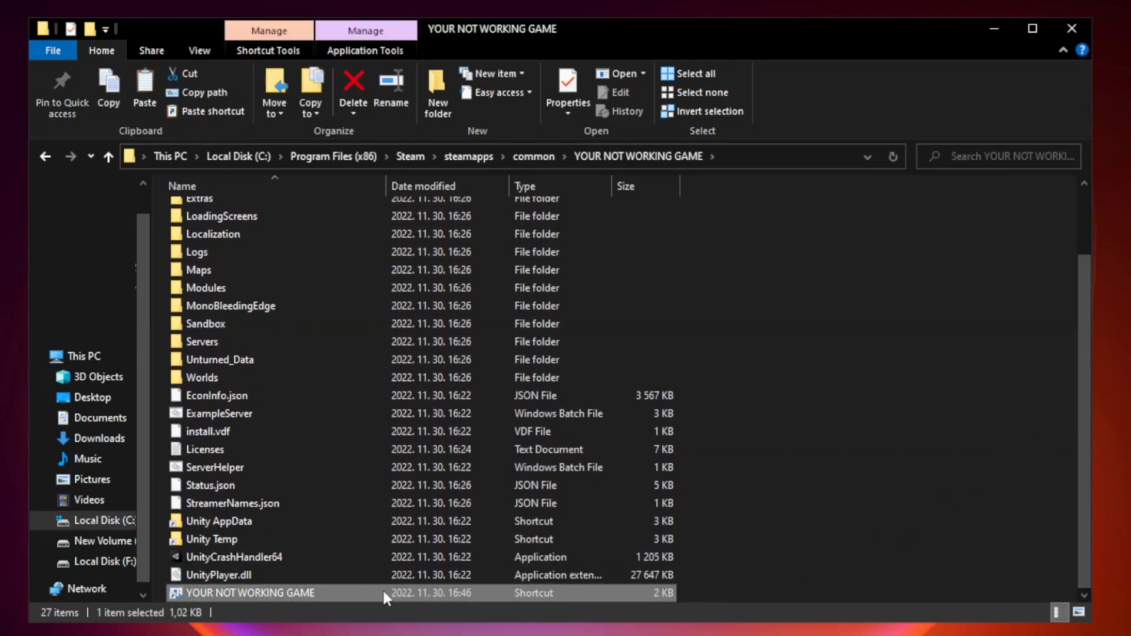
right_click(245, 592)
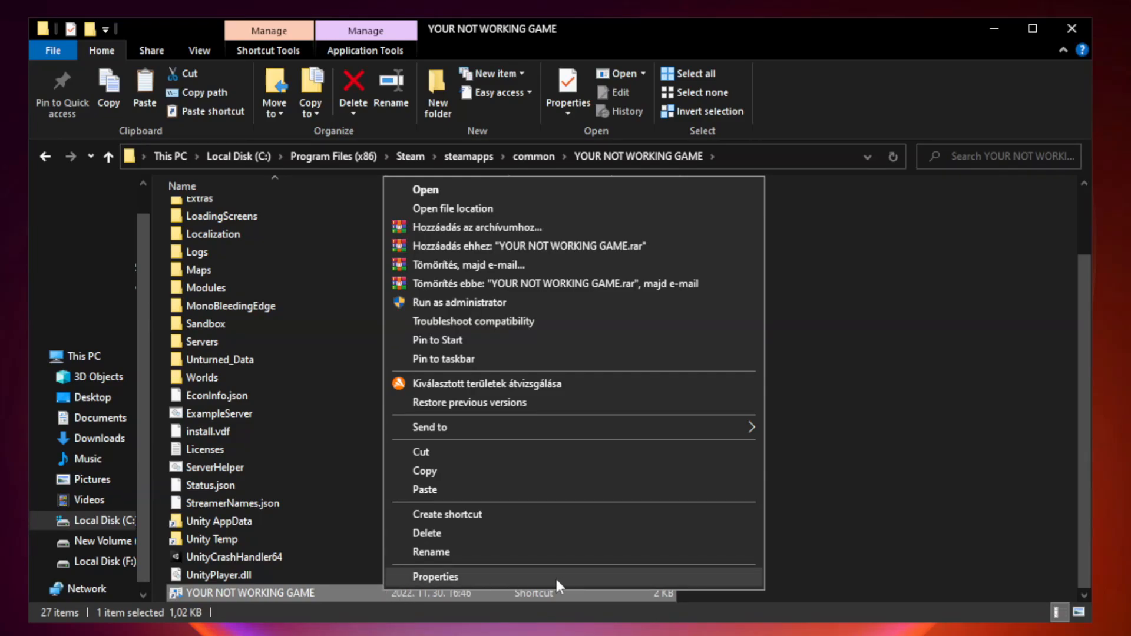
mouse_move(571, 582)
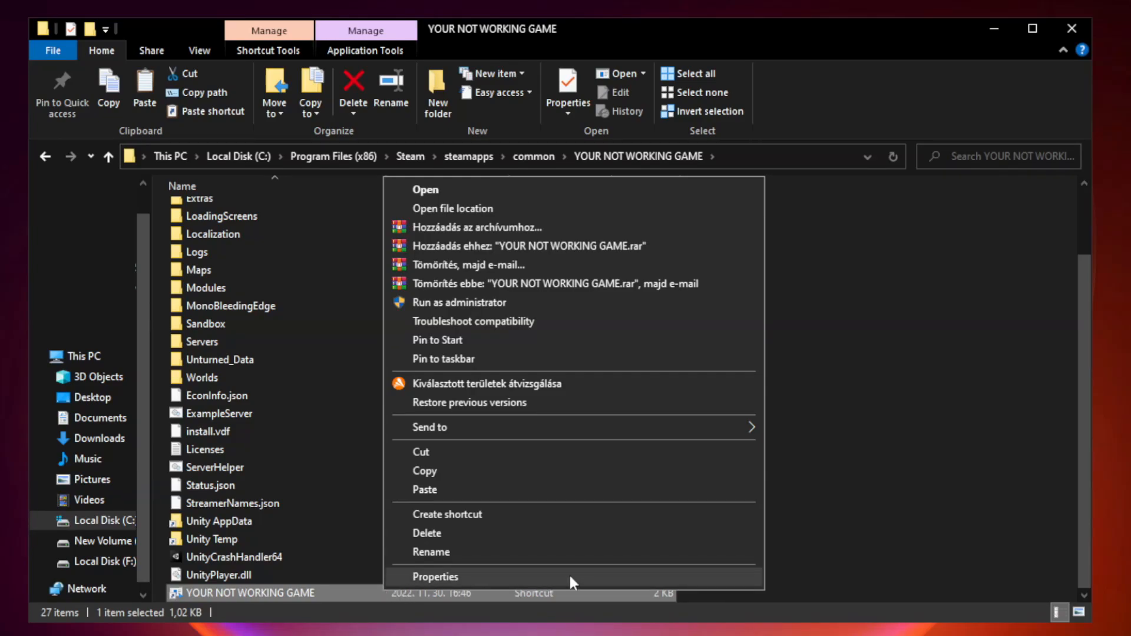
Give the shortcut Windows 8 compatibility, no fullscreen optimizations, admin rights; then close Explorer.
left_click(434, 577)
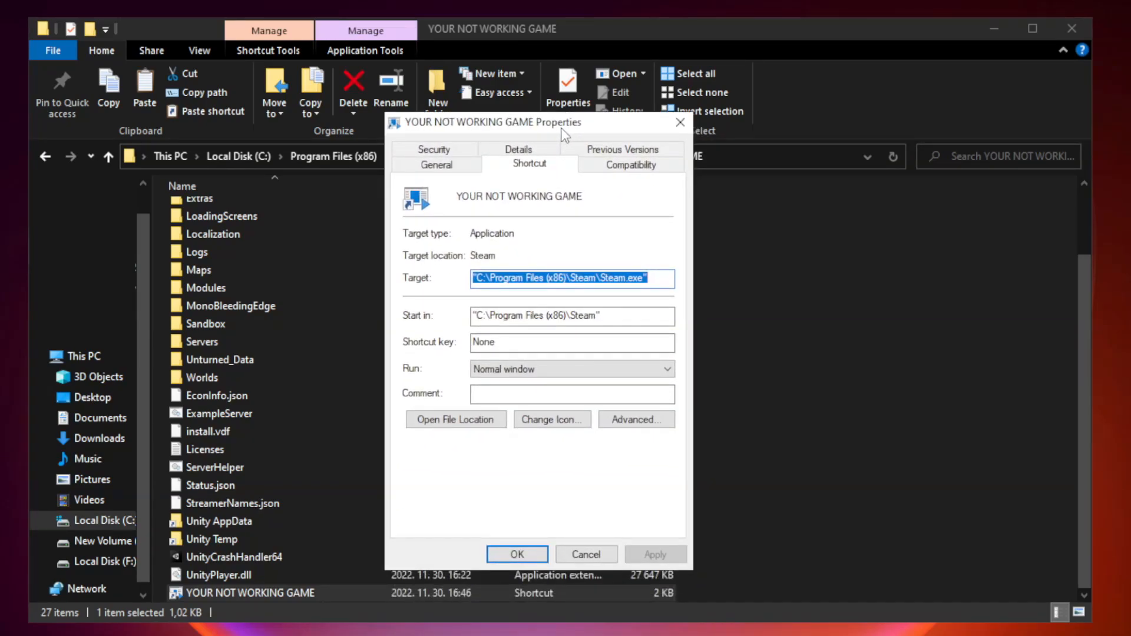
mouse_move(622, 179)
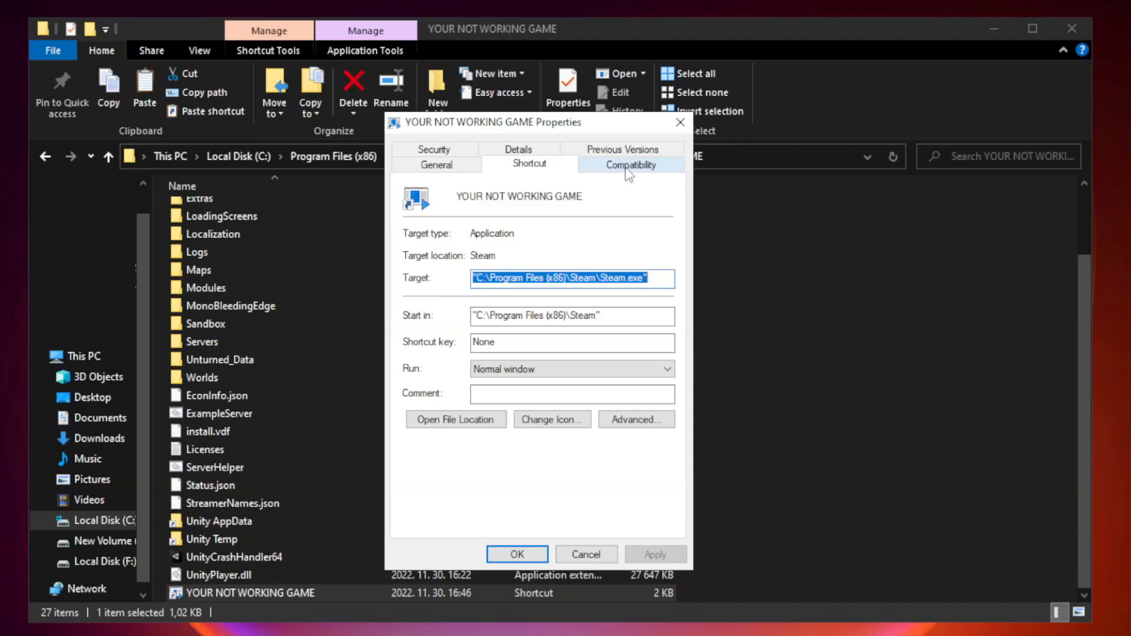
left_click(629, 164)
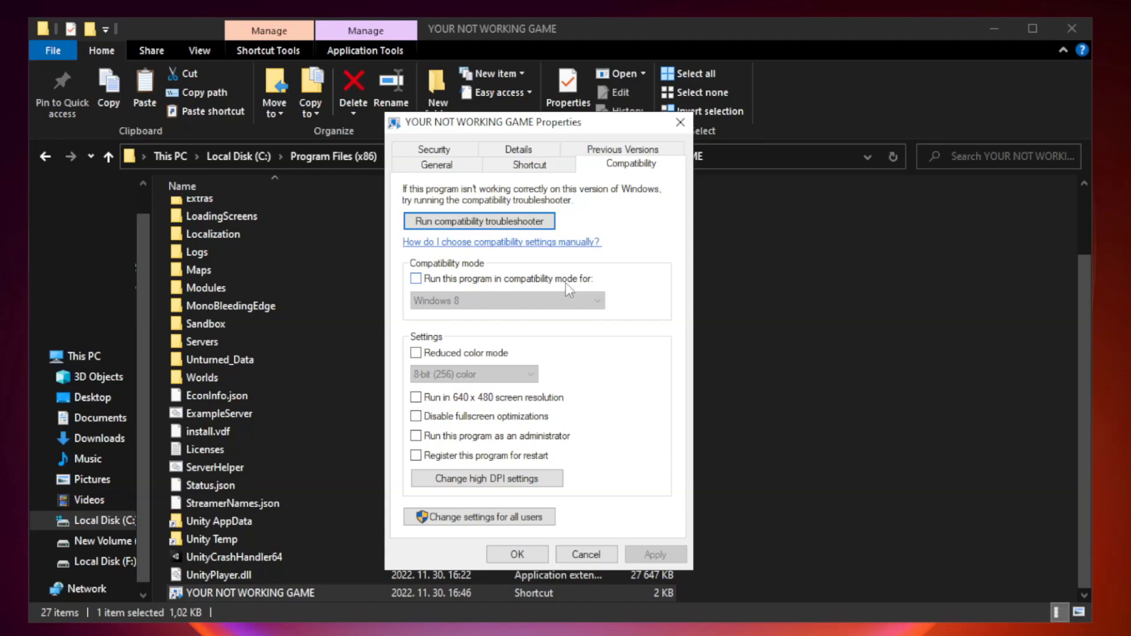
left_click(417, 279)
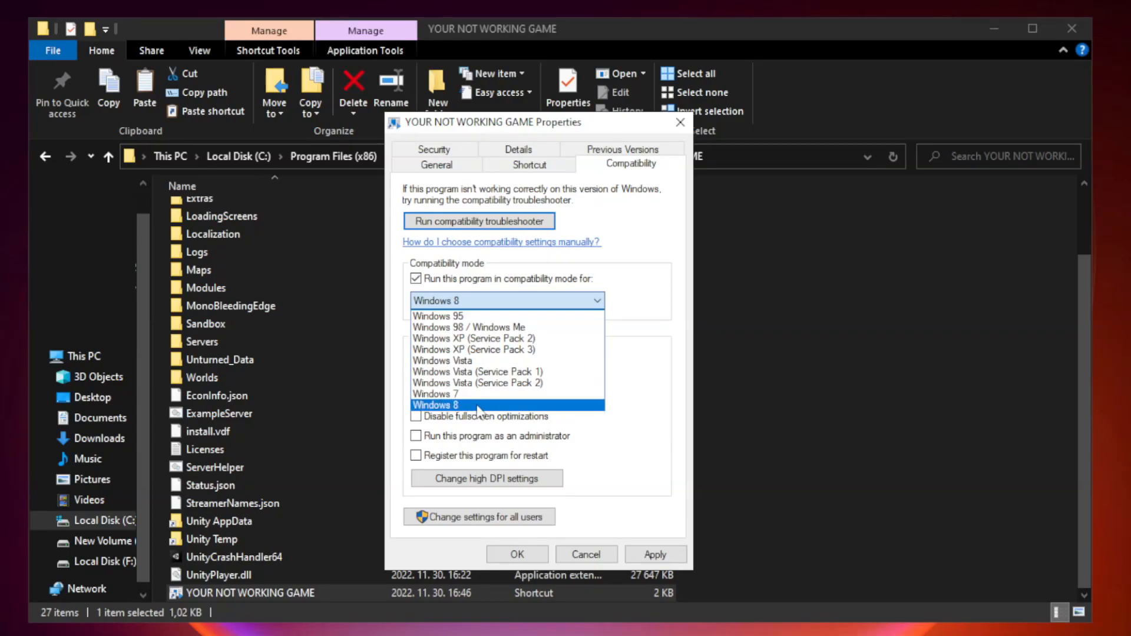
left_click(435, 405)
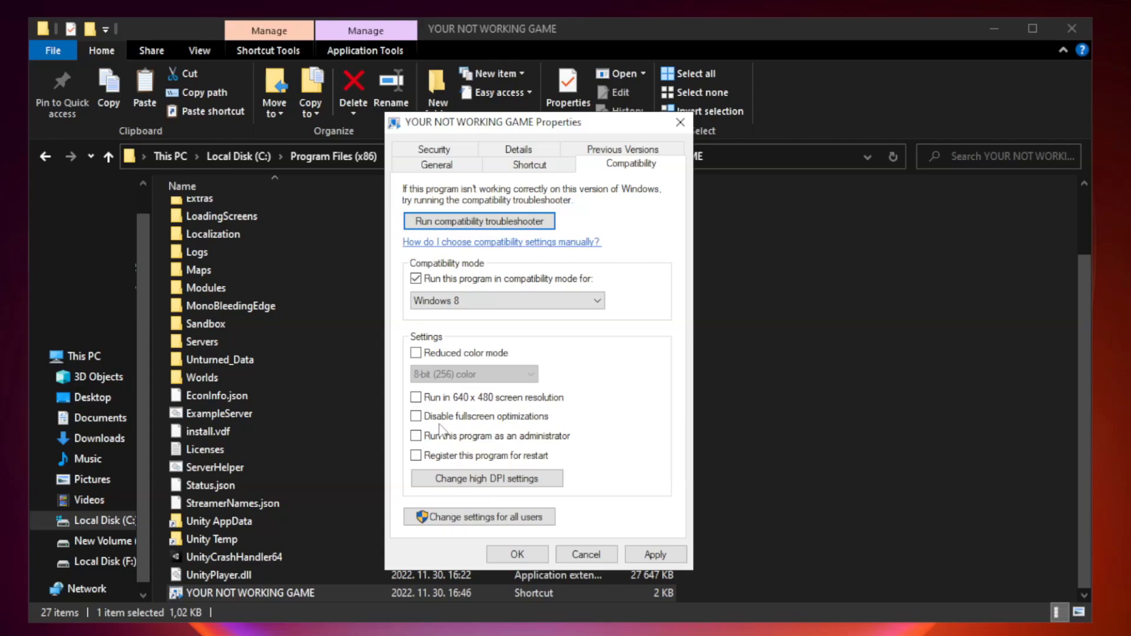
left_click(416, 416)
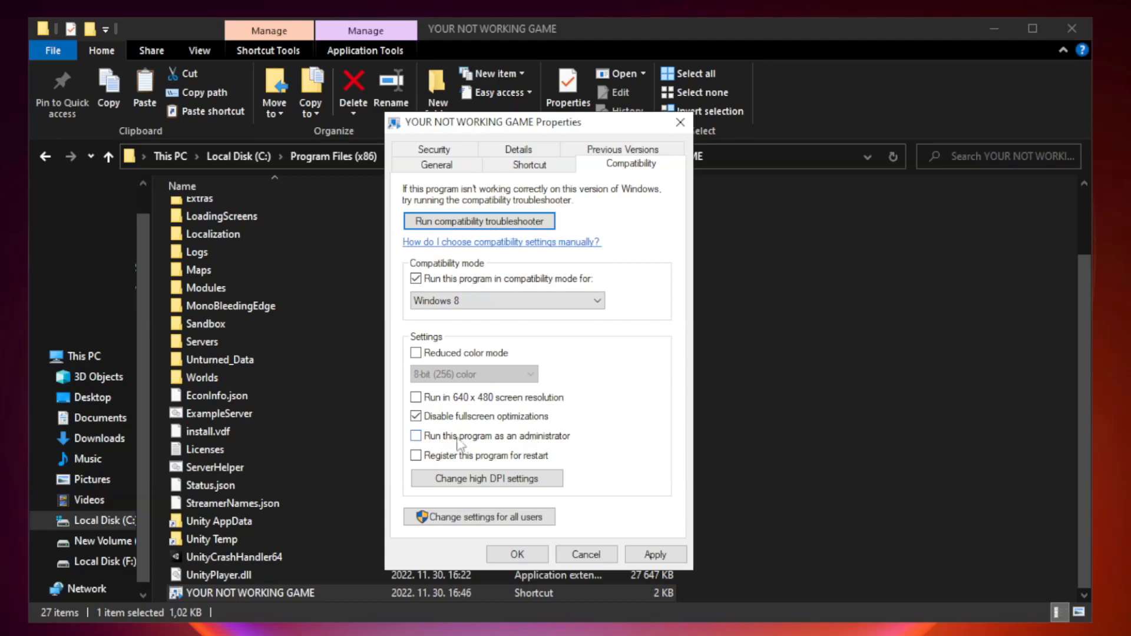
left_click(415, 436)
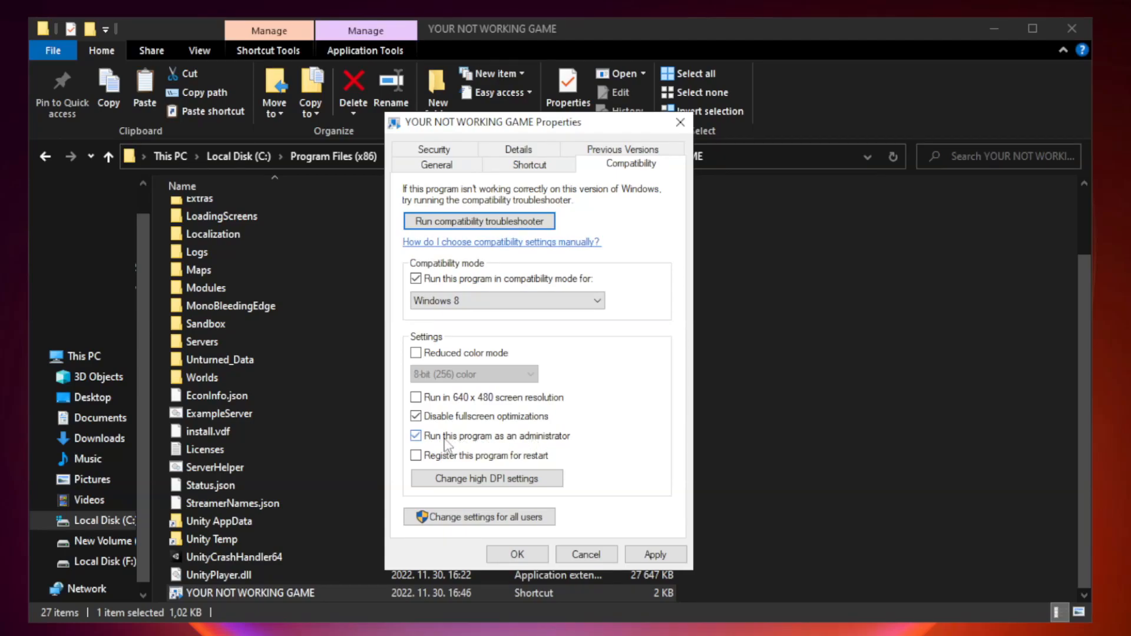
left_click(417, 436)
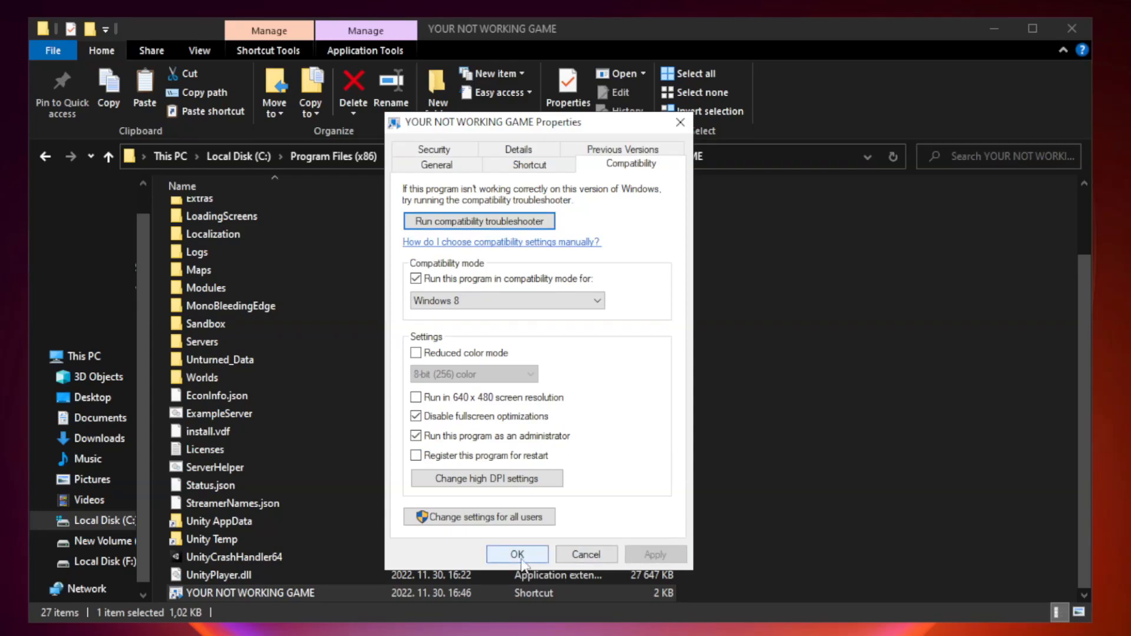
left_click(516, 554)
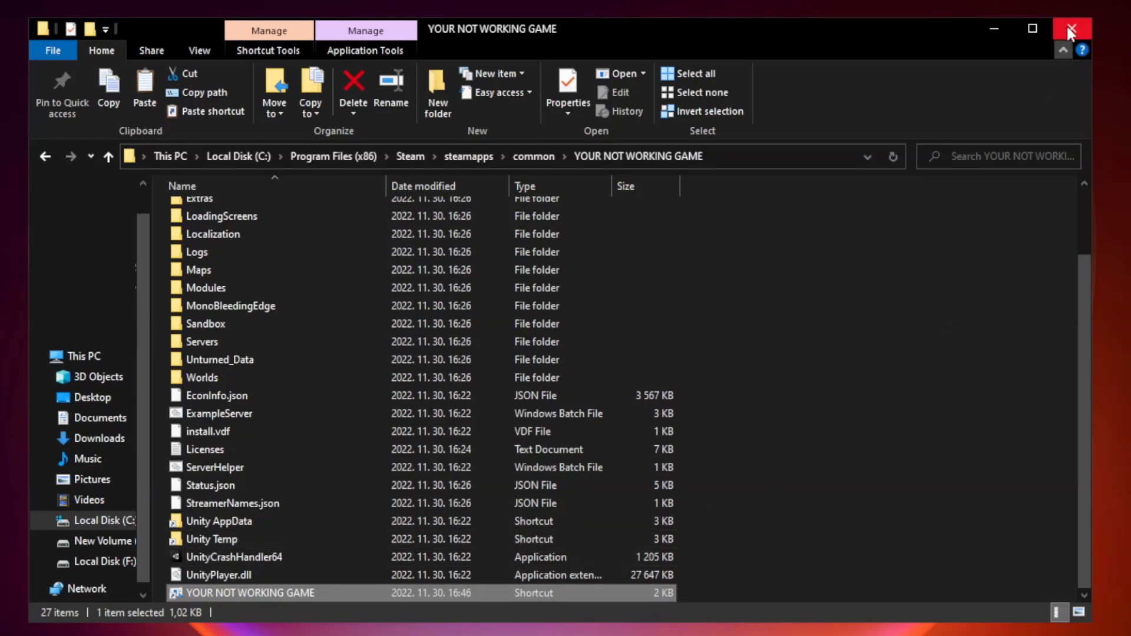
mouse_move(1062, 49)
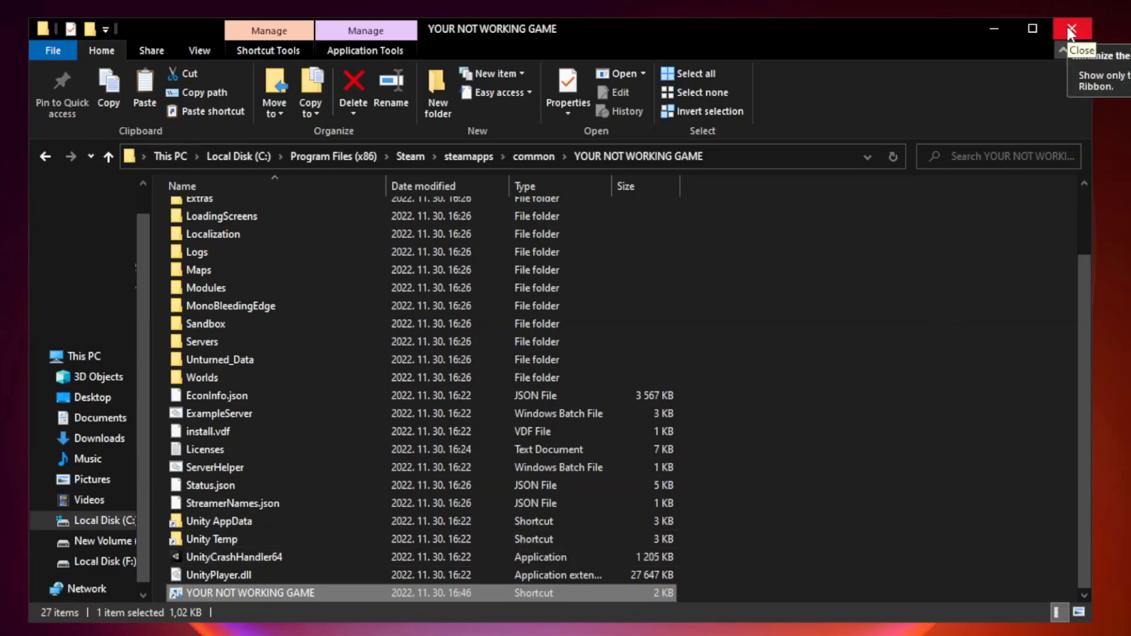
left_click(1071, 29)
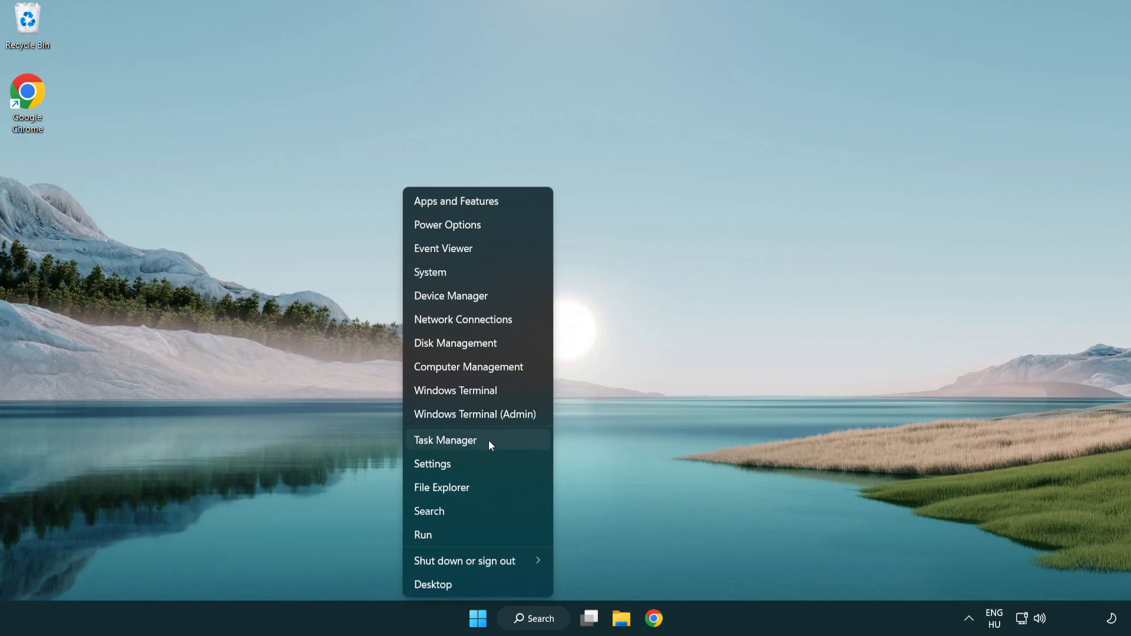
Disable Terminal, Phone Link, Cortana and Windows Security notifications at startup, then close Task Manager.
left_click(446, 441)
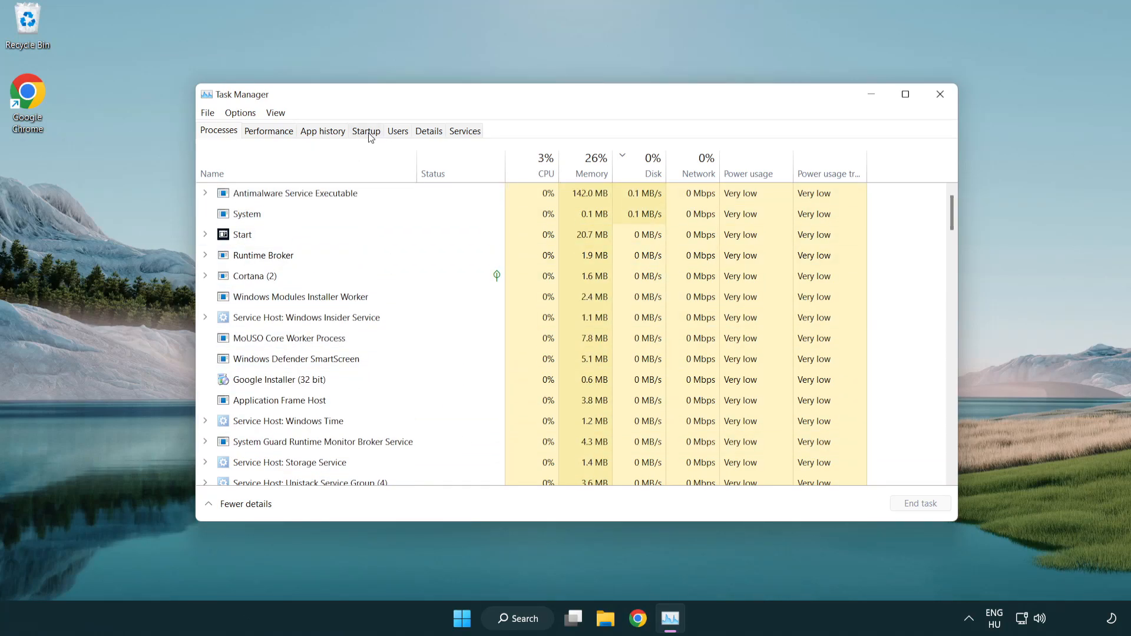
left_click(366, 131)
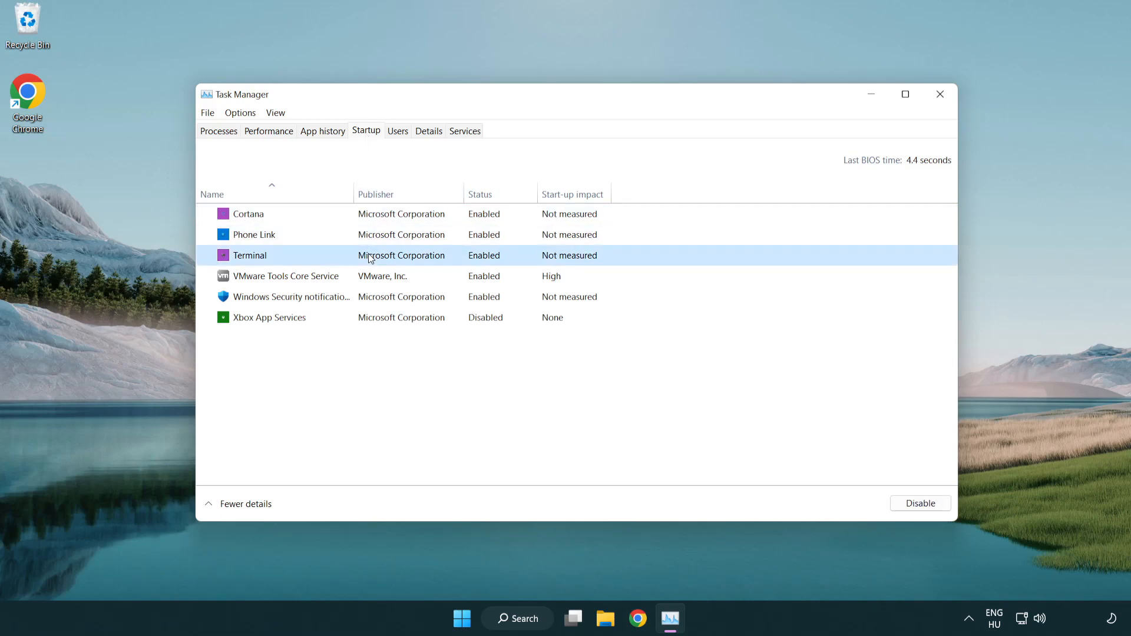
left_click(919, 503)
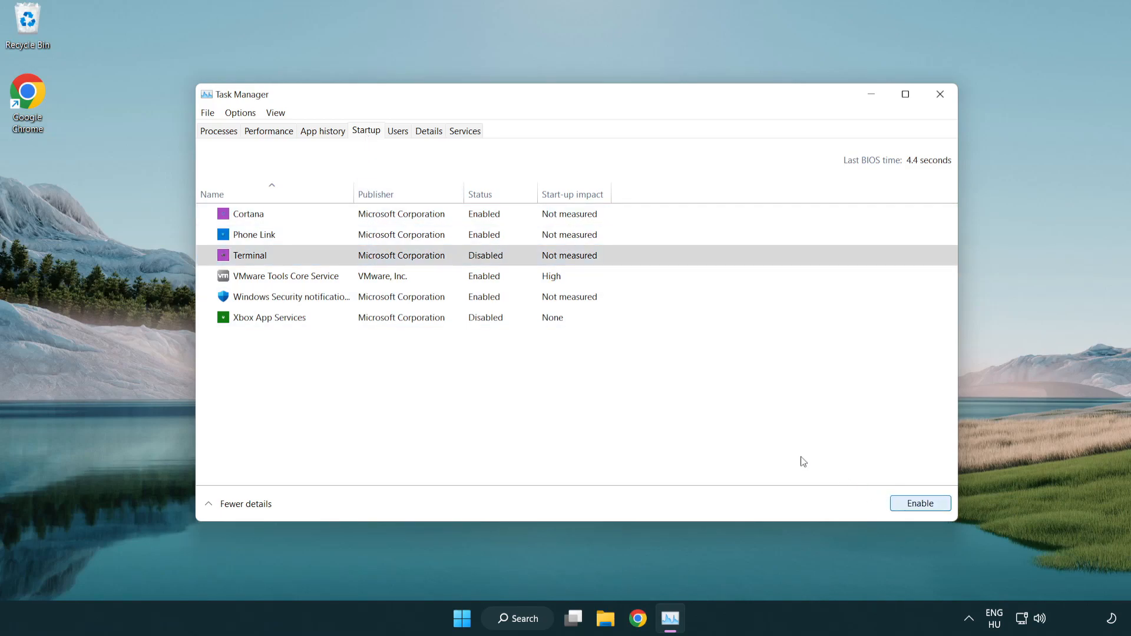
left_click(254, 235)
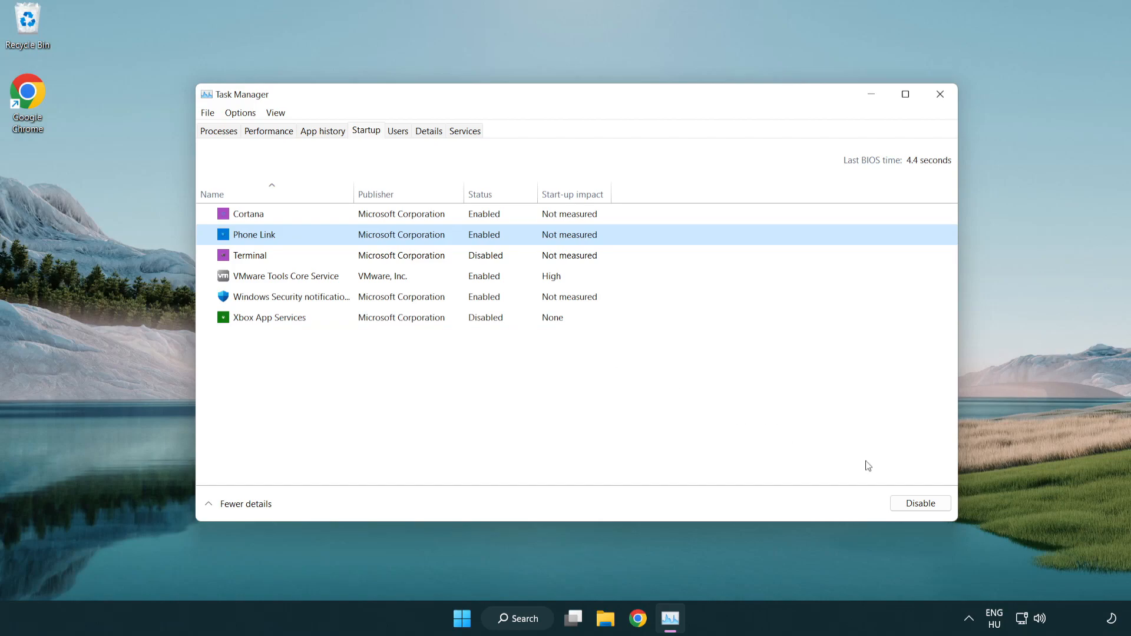
left_click(919, 502)
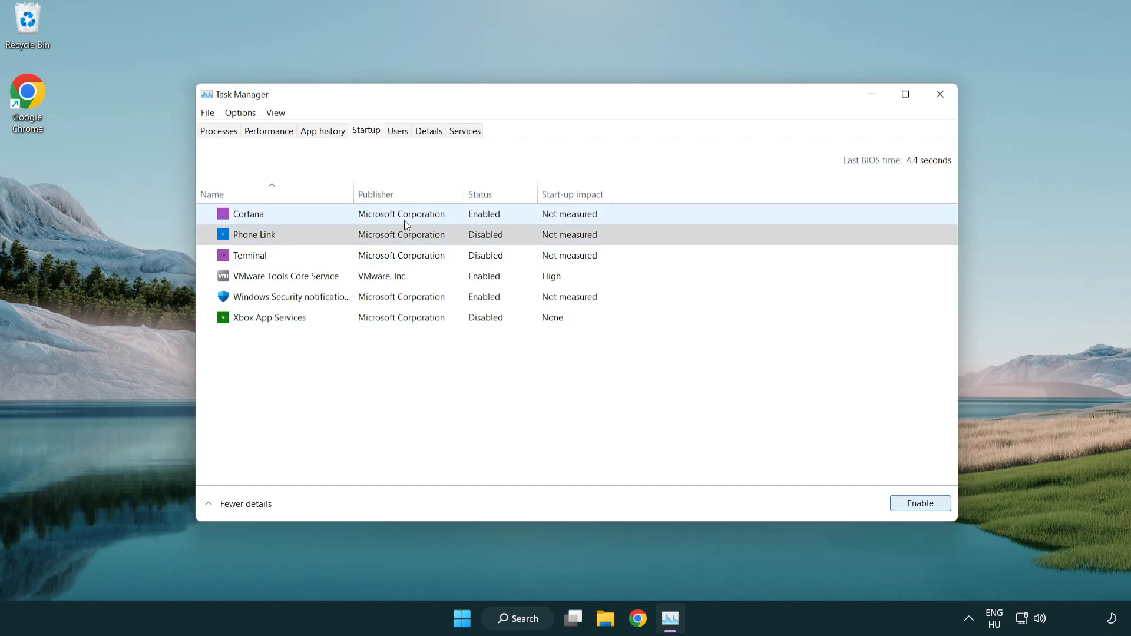
left_click(248, 214)
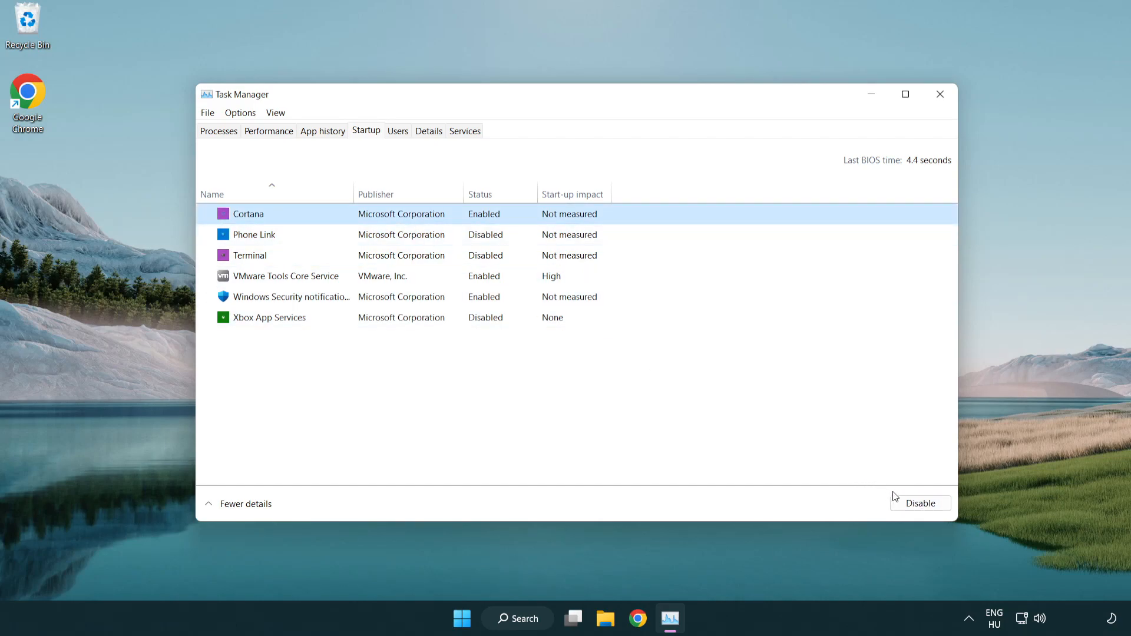
left_click(920, 503)
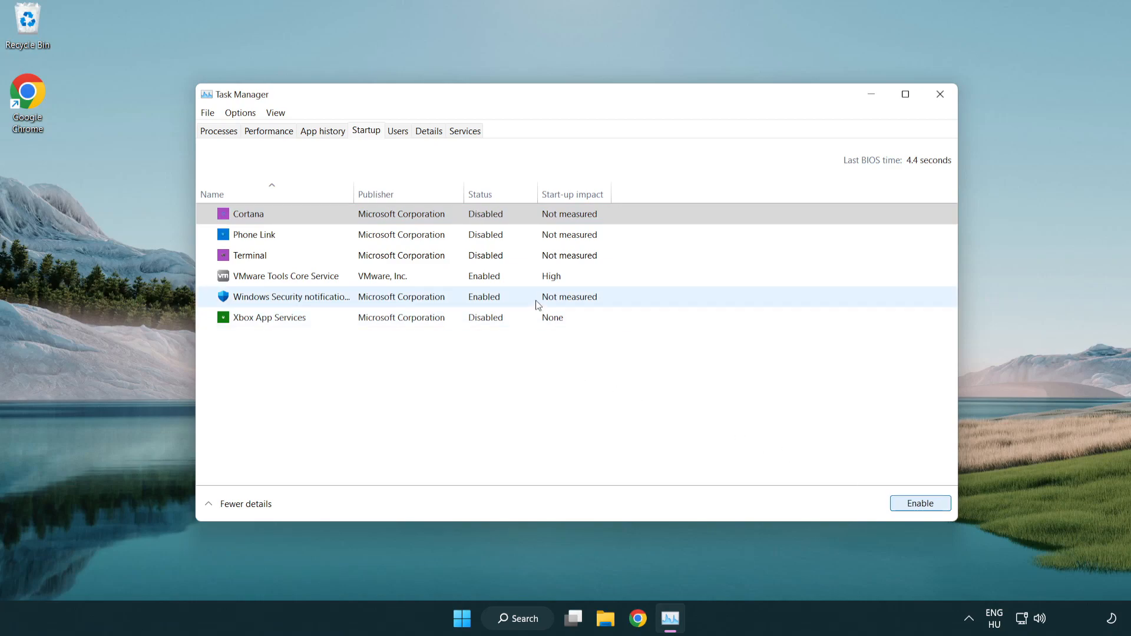
left_click(919, 503)
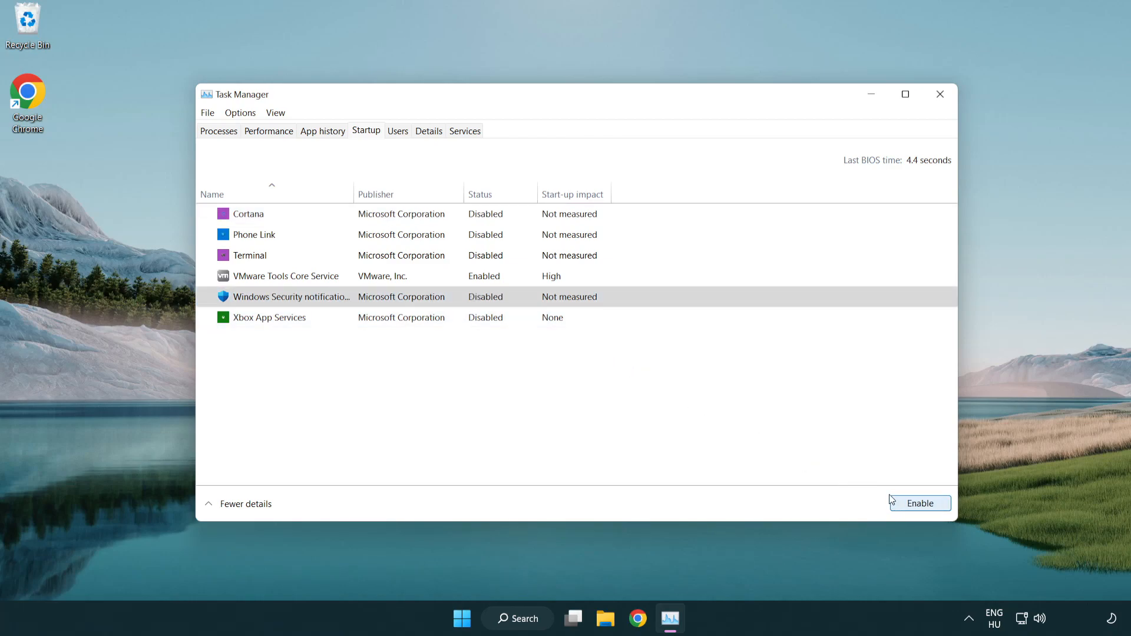
mouse_move(916, 130)
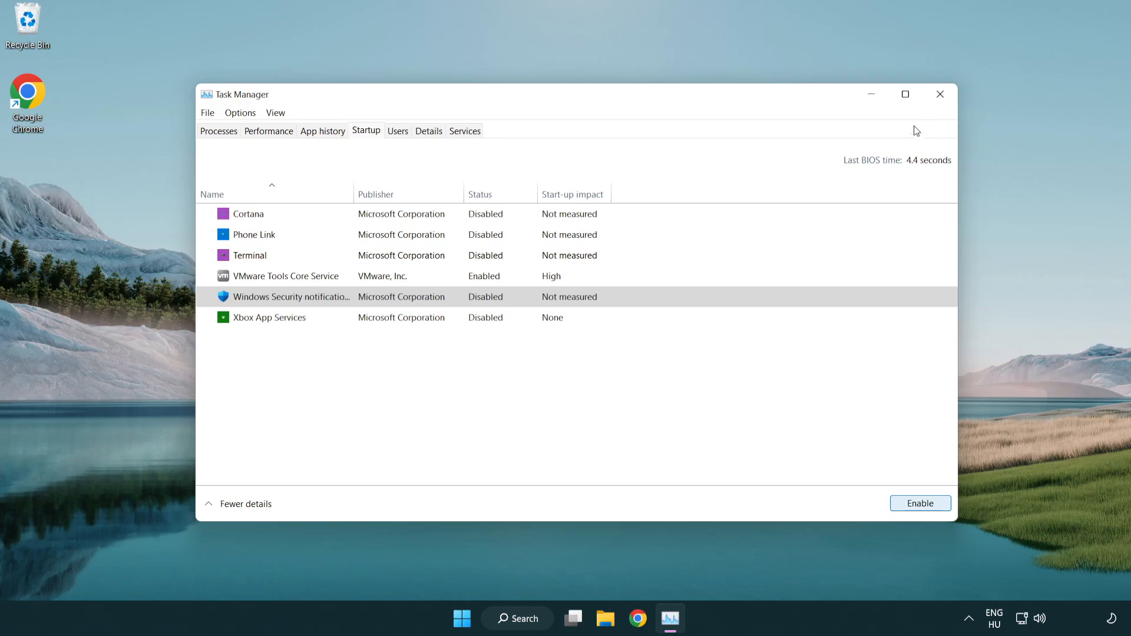
mouse_move(941, 95)
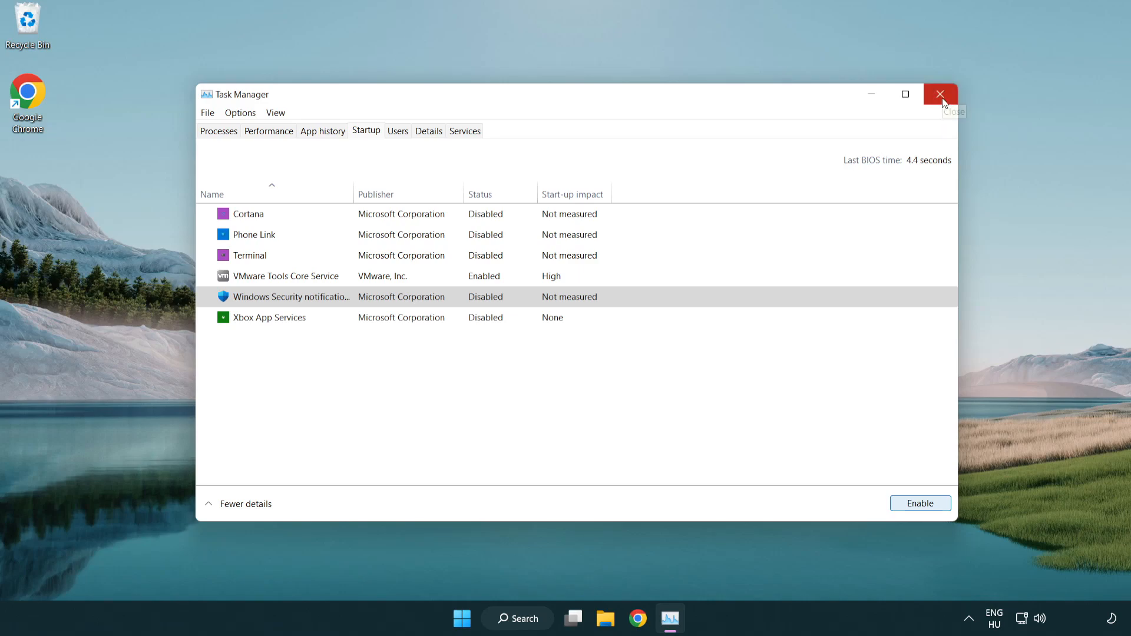
left_click(940, 94)
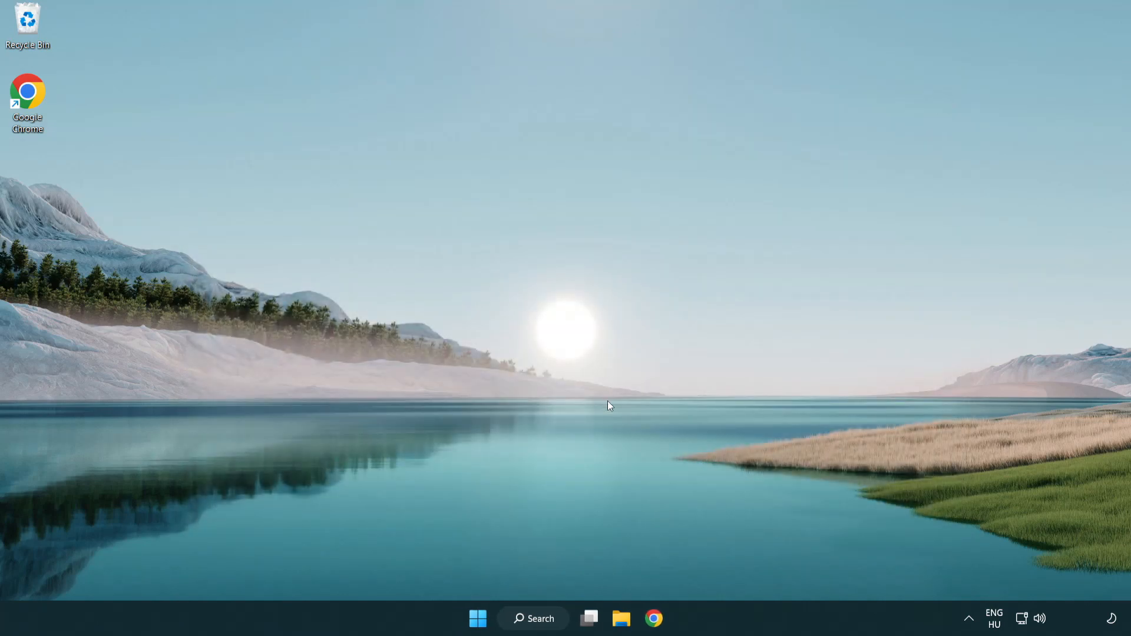
Search for 'cmd' and launch Command Prompt as administrator.
left_click(534, 618)
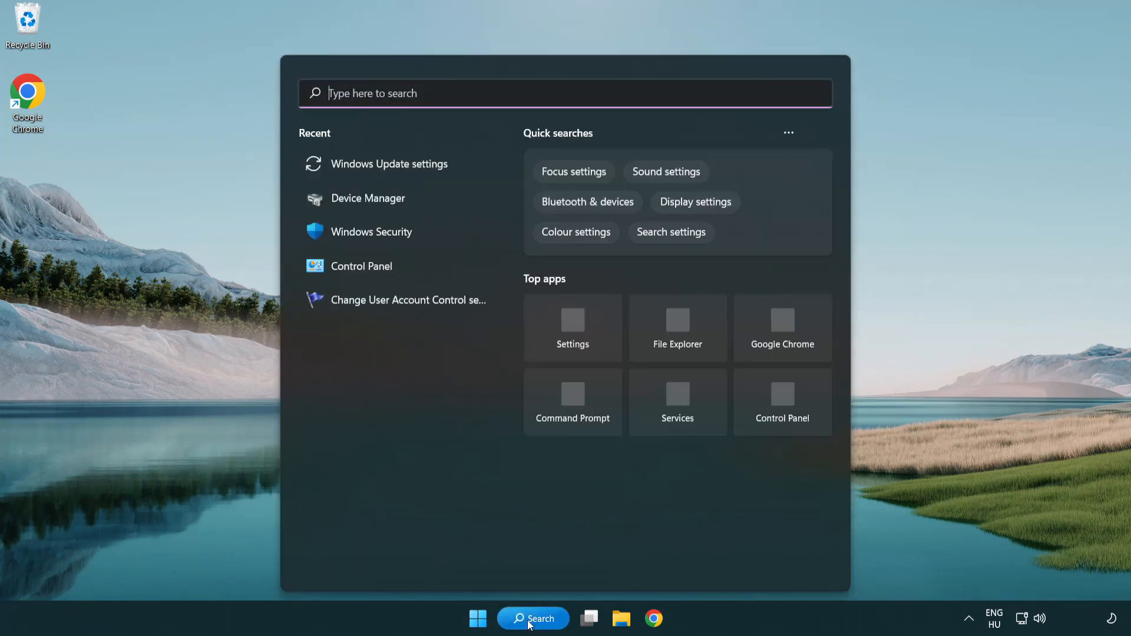
type("c")
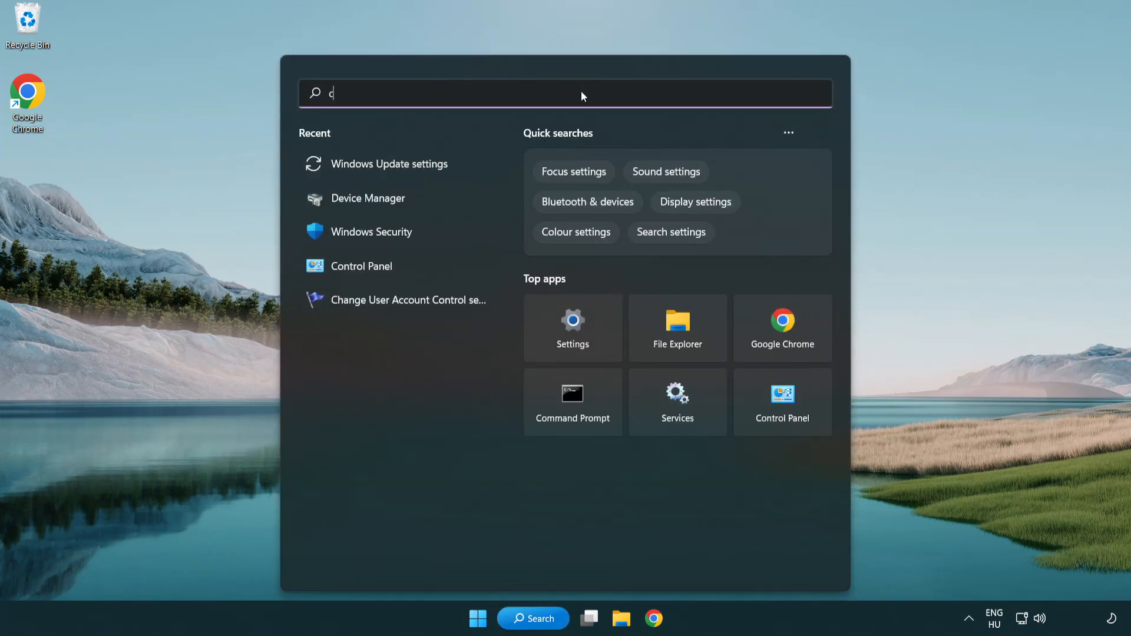
type("md")
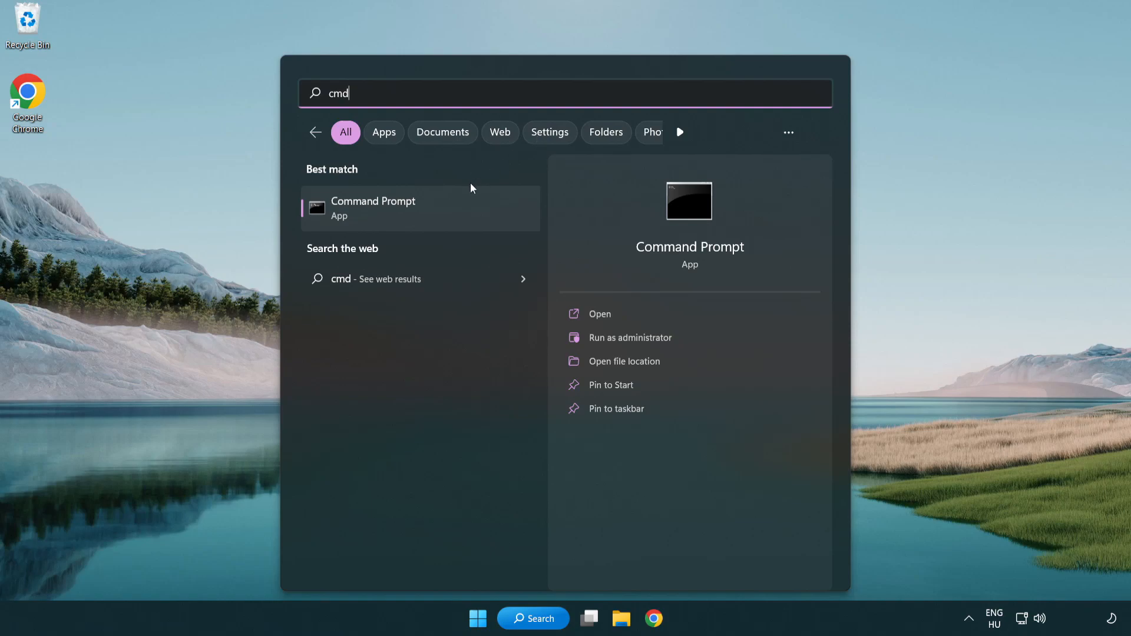
right_click(373, 208)
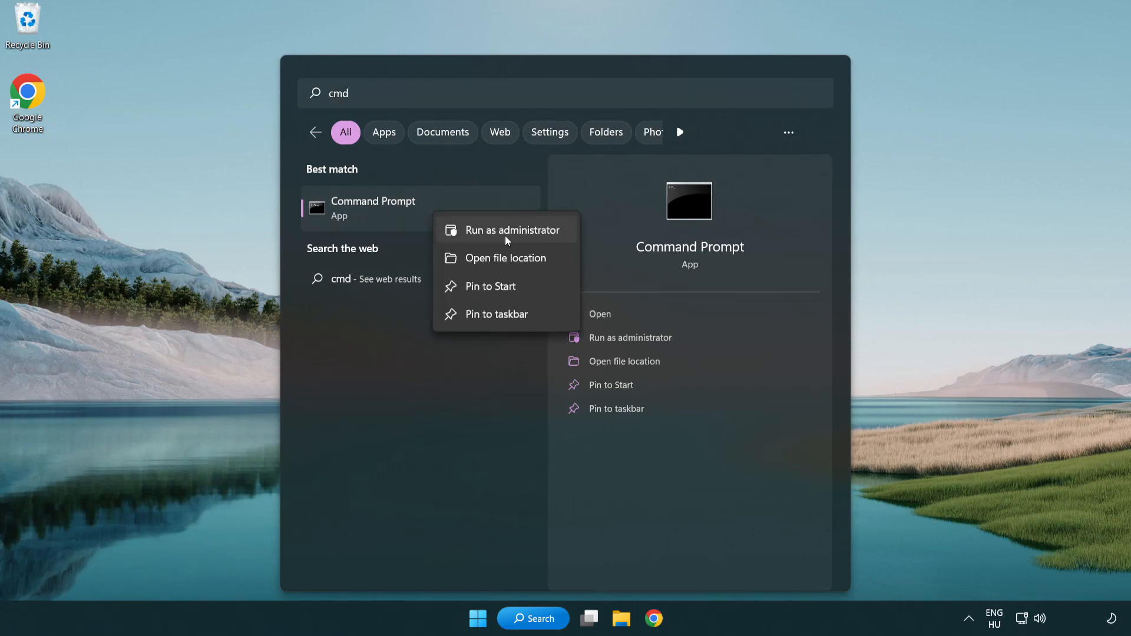
mouse_move(512, 239)
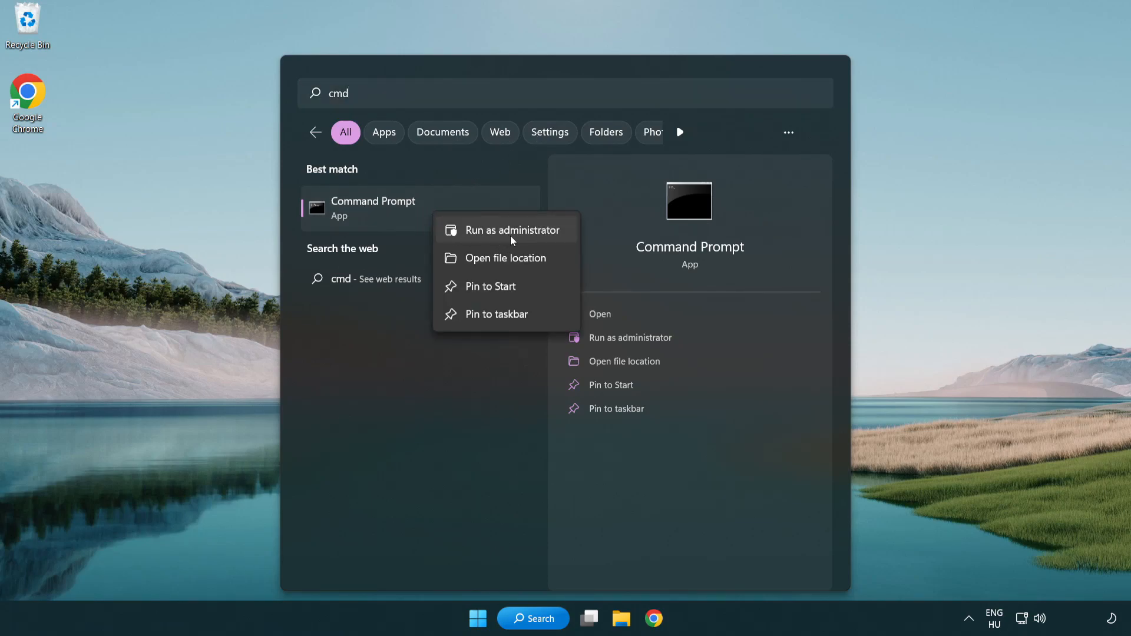
left_click(511, 229)
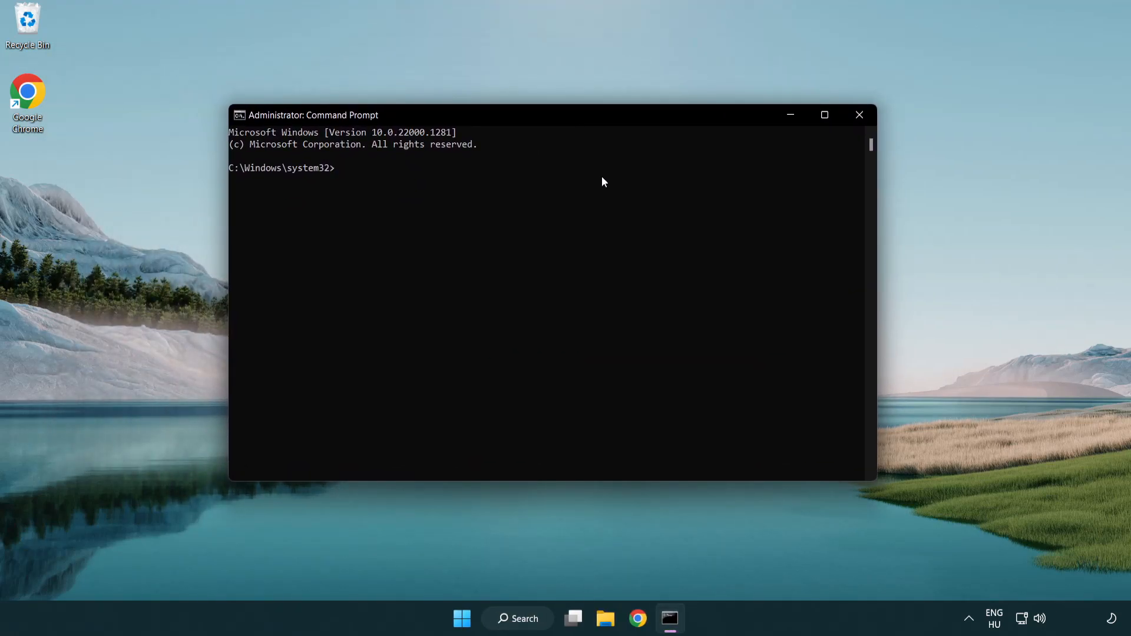
Run sfc /scannow, confirm no integrity violations, then close Command Prompt.
type("sfc")
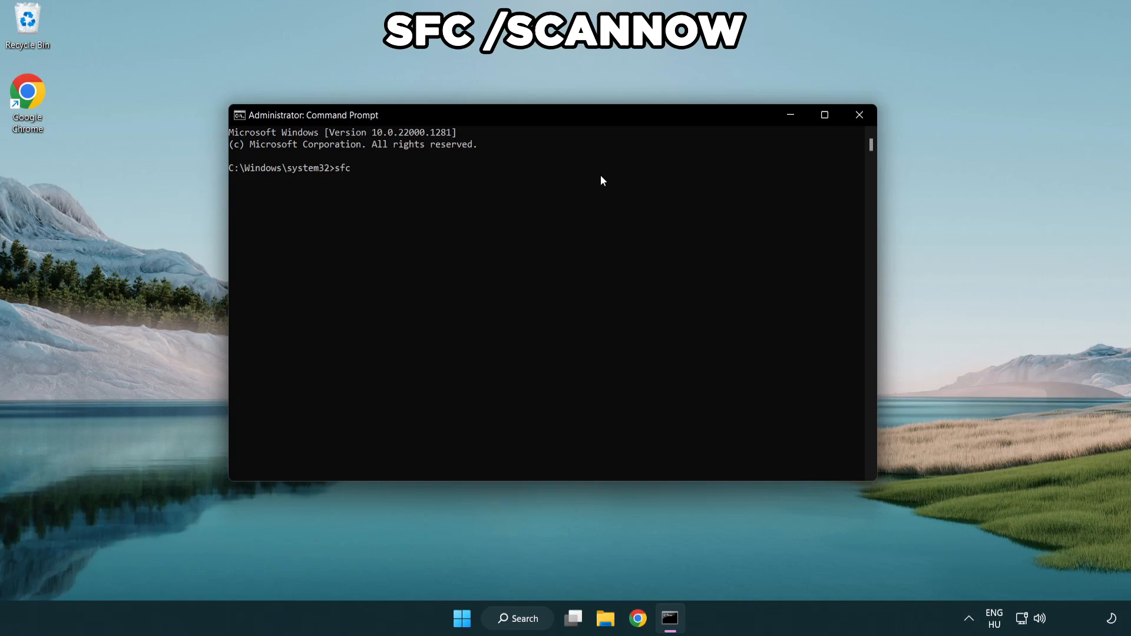
type("/scannow")
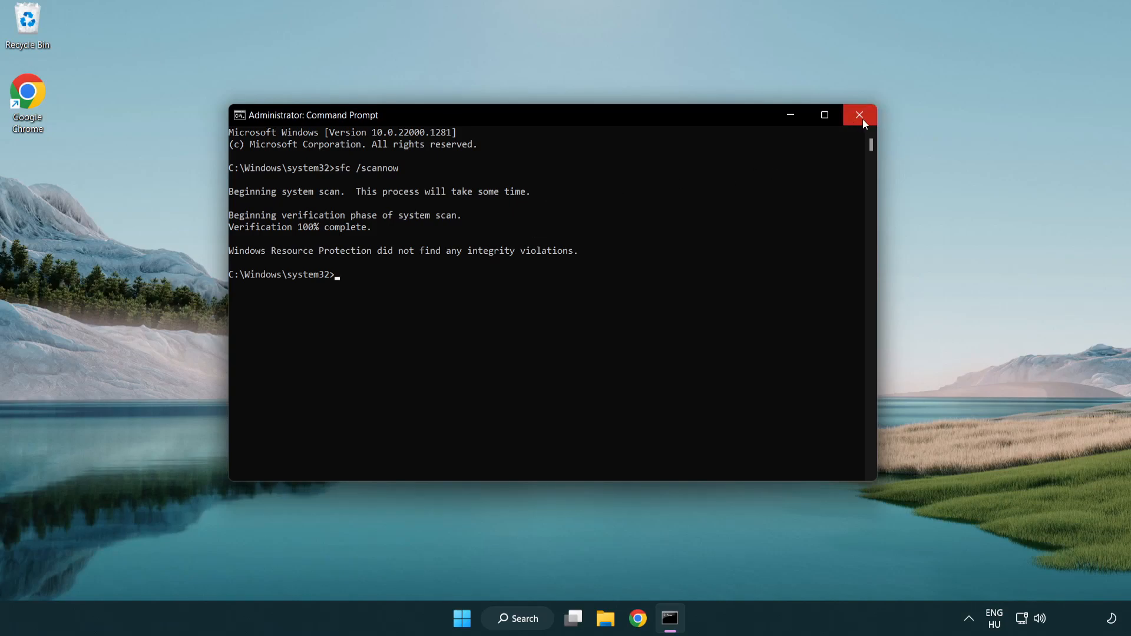
left_click(860, 115)
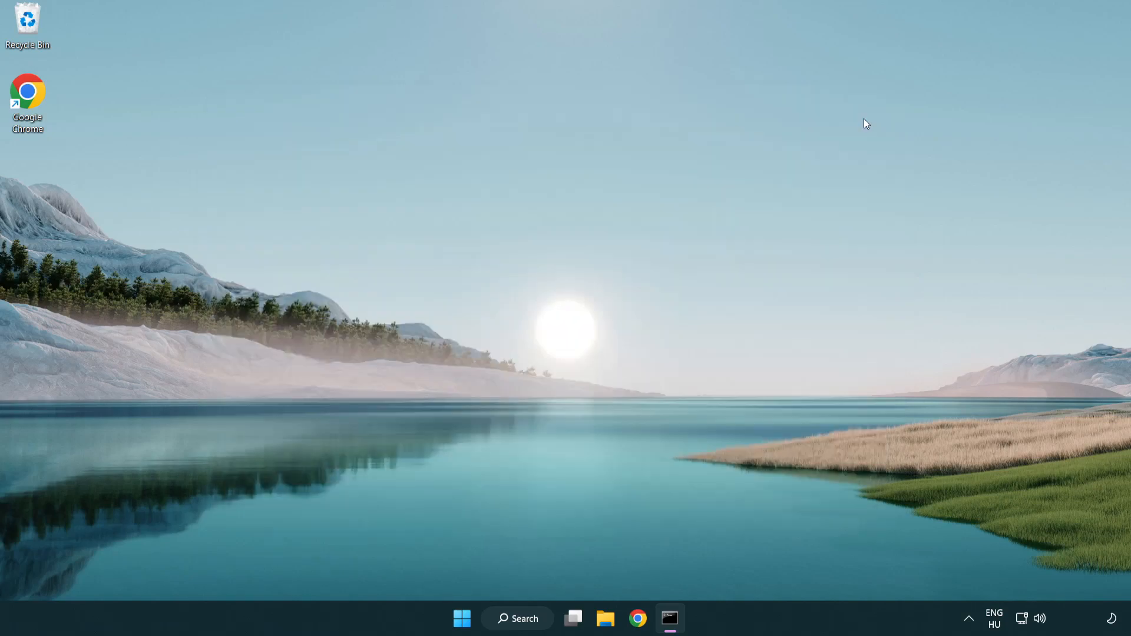
left_click(460, 618)
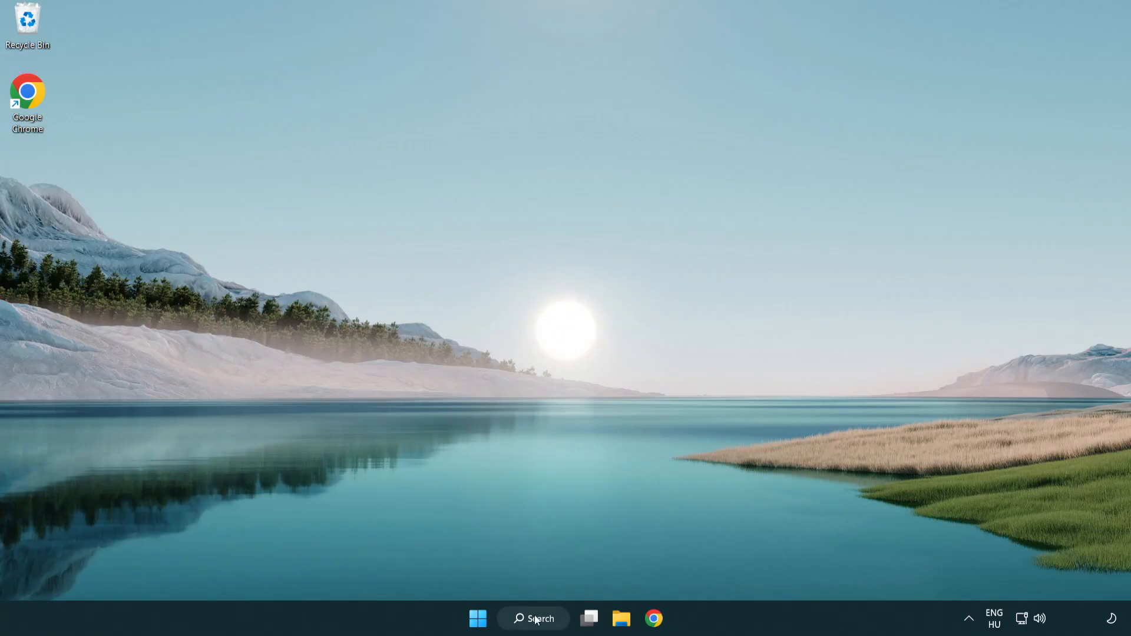
Search for "security" to find the Windows Security app.
left_click(534, 619)
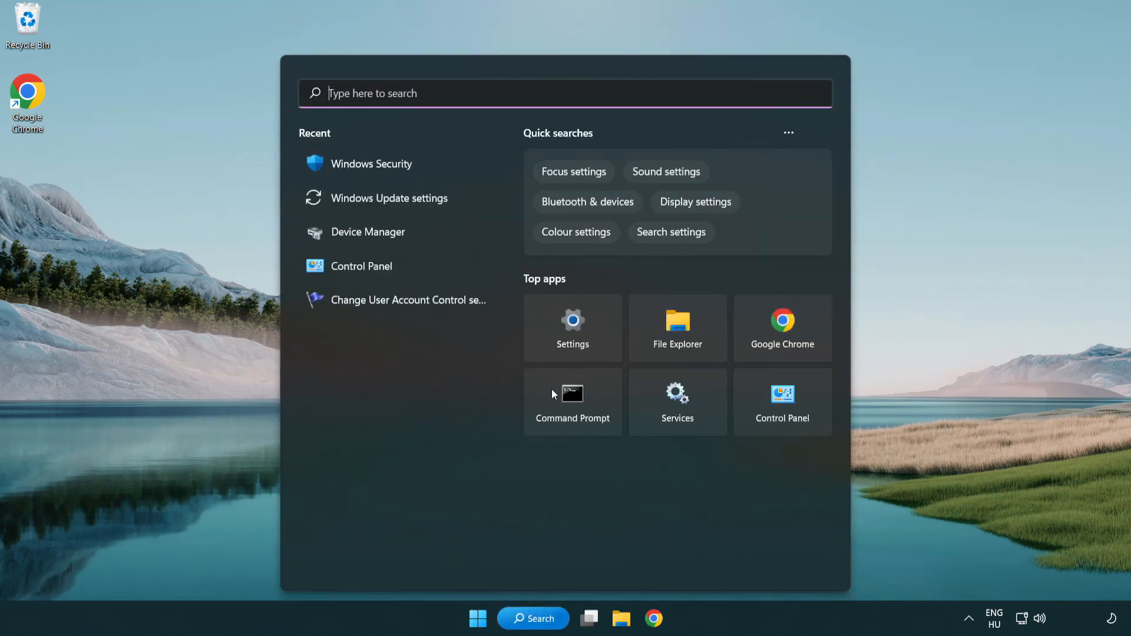
type("security")
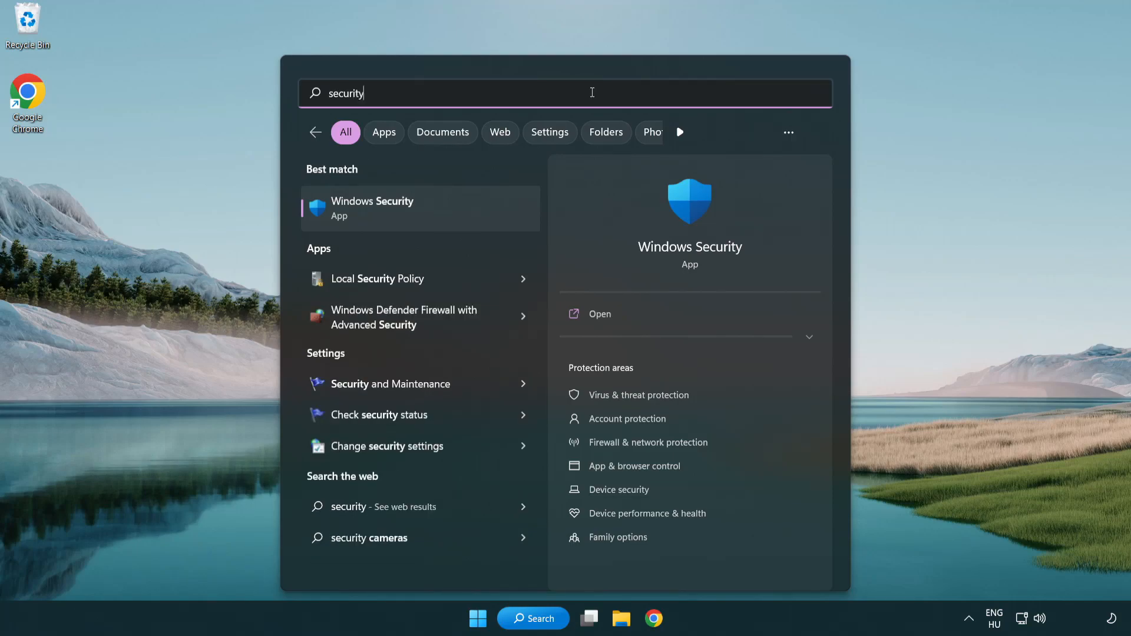
mouse_move(377, 219)
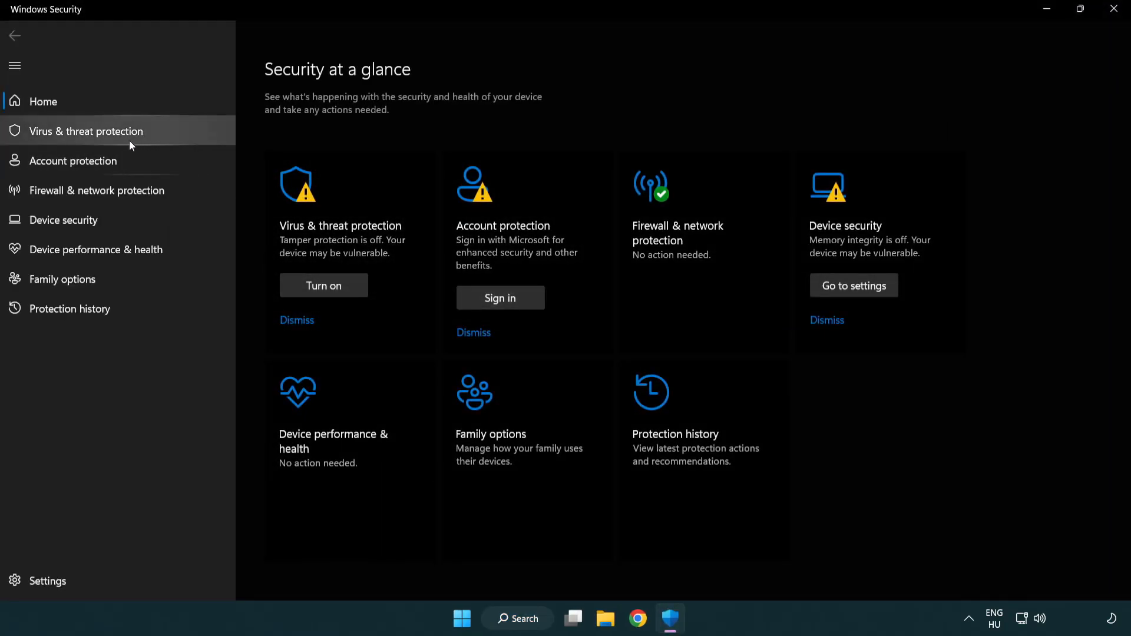
mouse_move(142, 137)
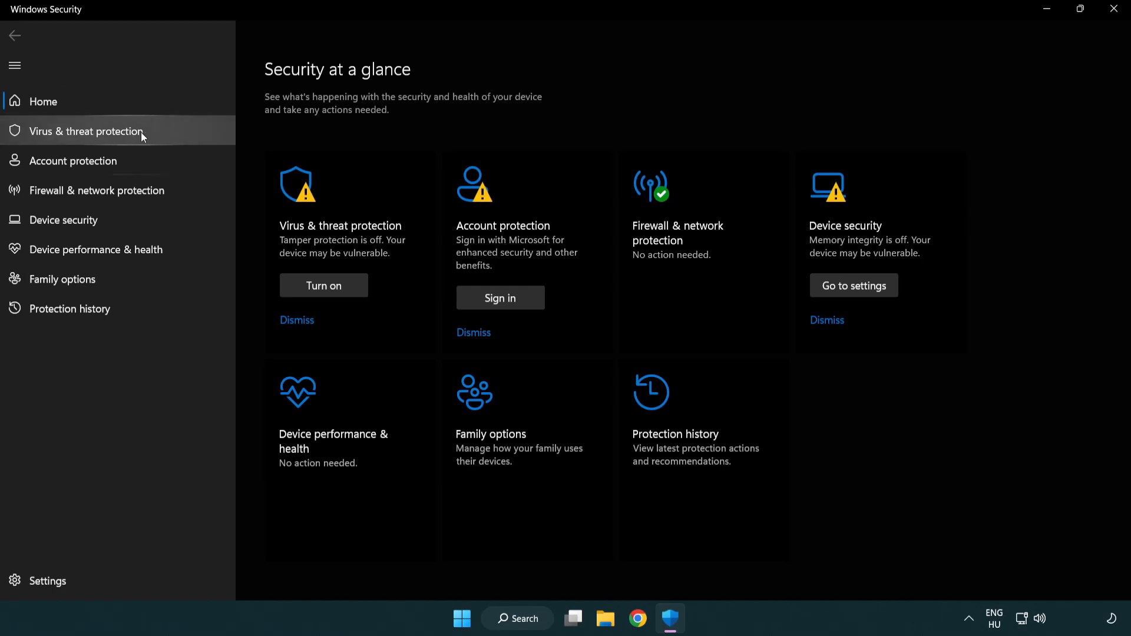
Go to Virus & threat protection settings and open Add or remove exclusions.
left_click(85, 131)
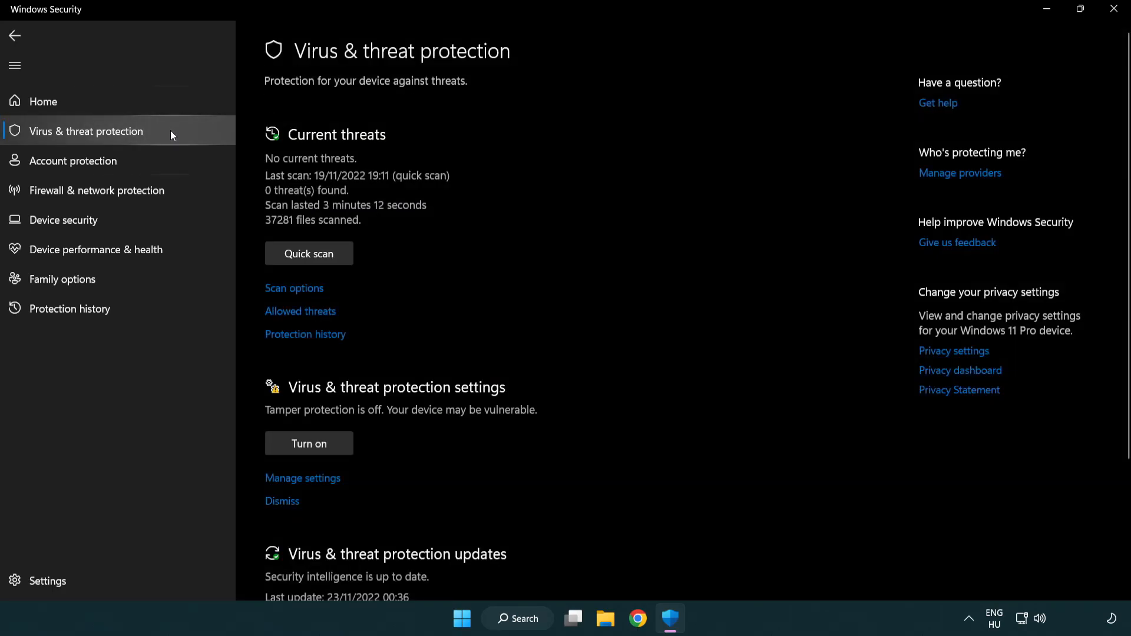
scroll("down", 3)
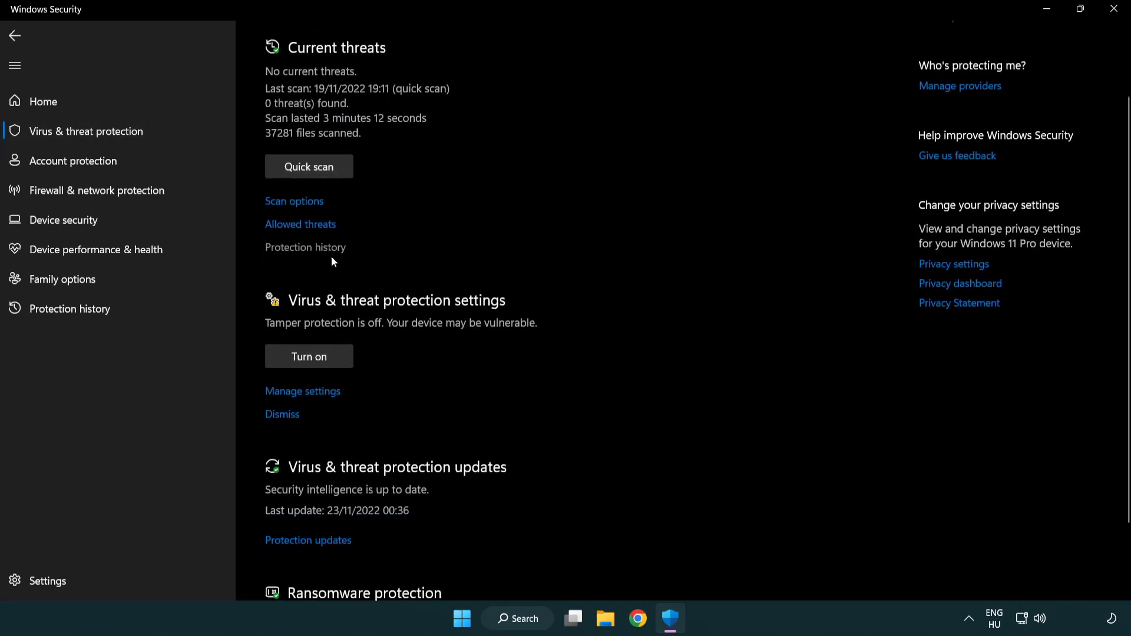
mouse_move(302, 396)
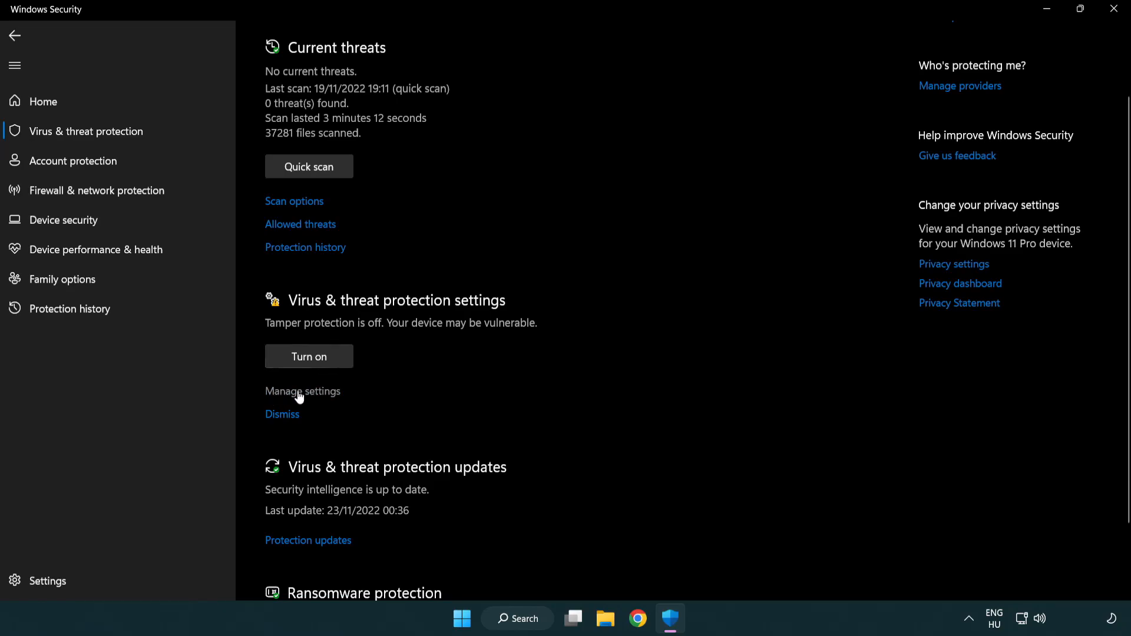
left_click(302, 391)
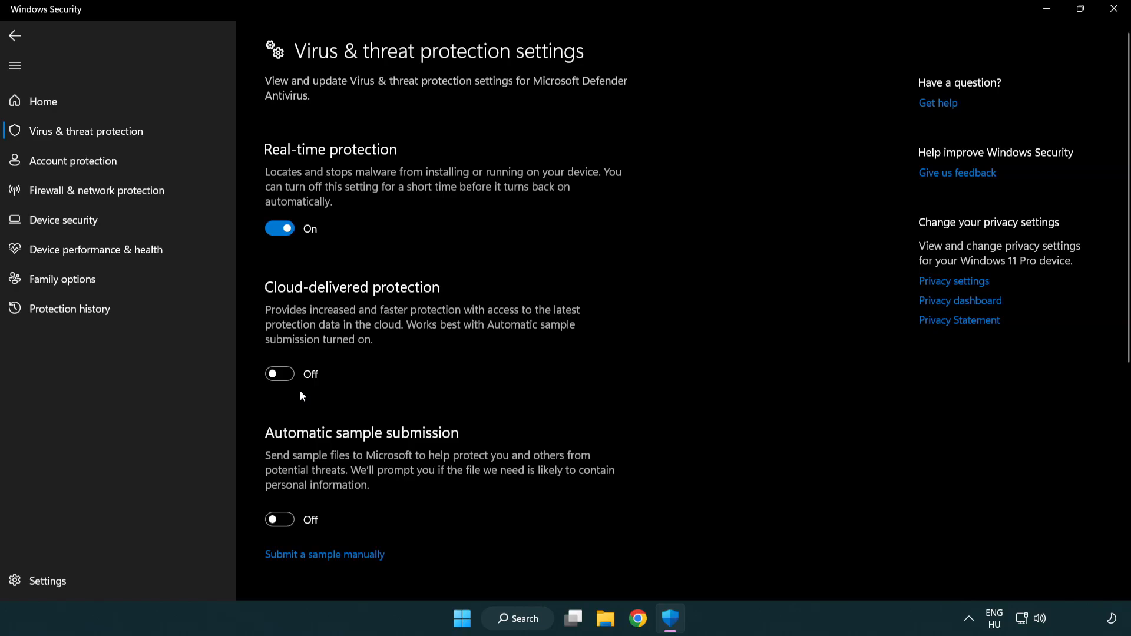
scroll("down", 3)
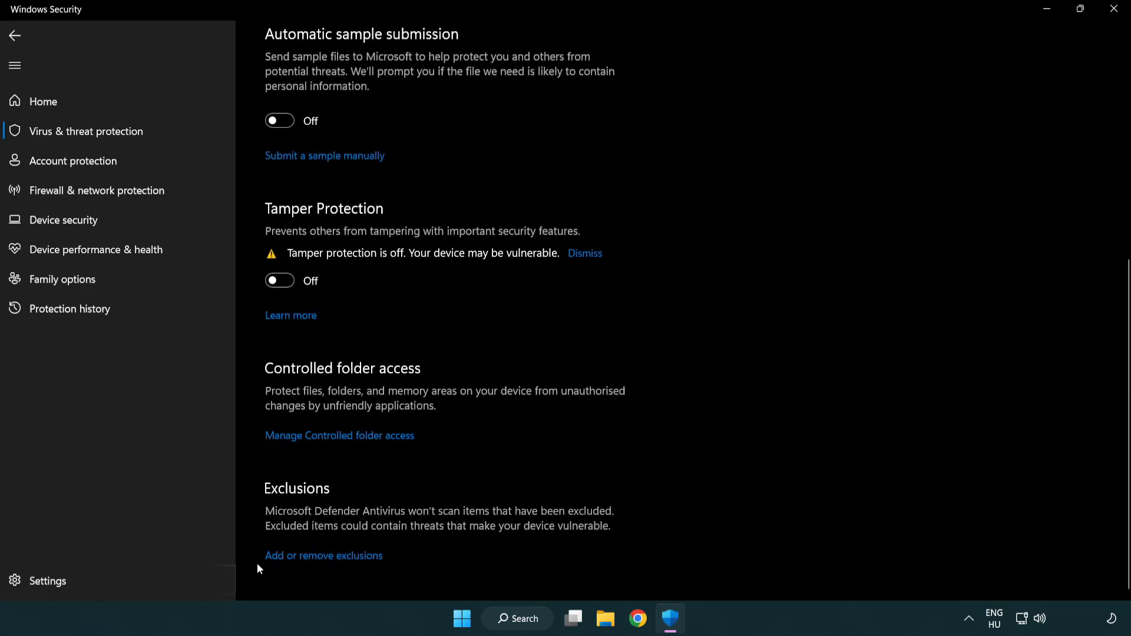
mouse_move(349, 562)
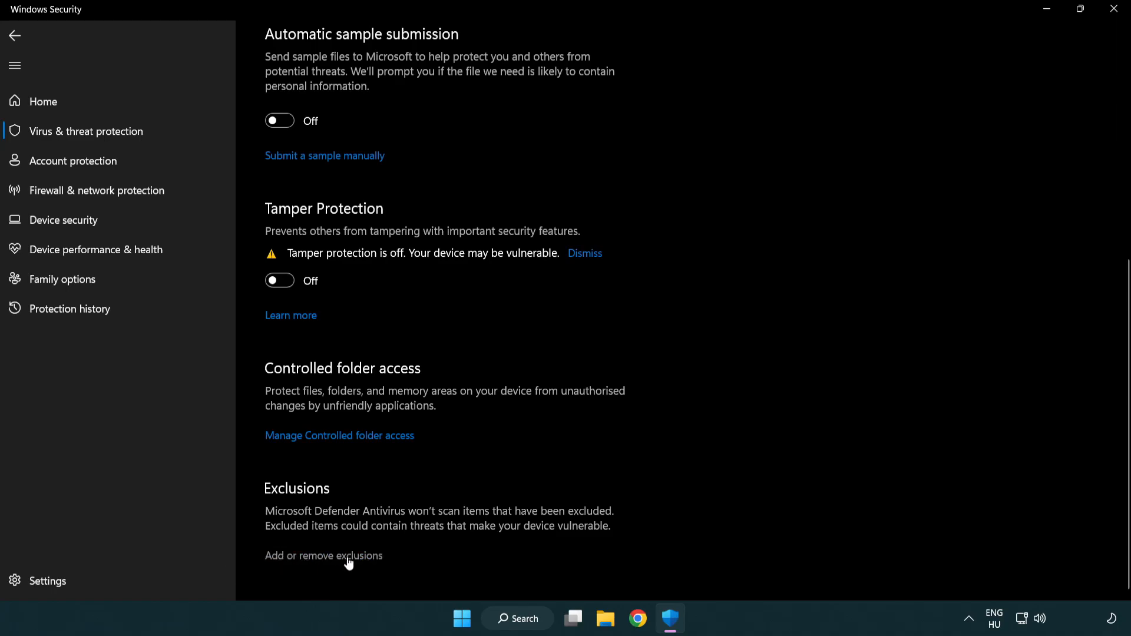
left_click(323, 556)
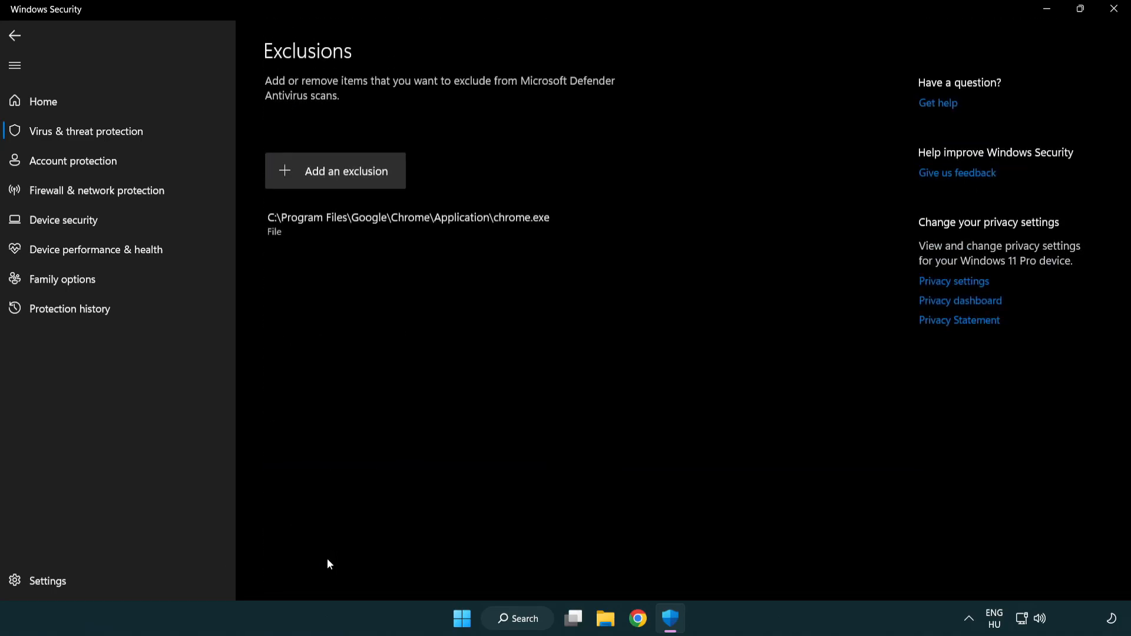
mouse_move(315, 355)
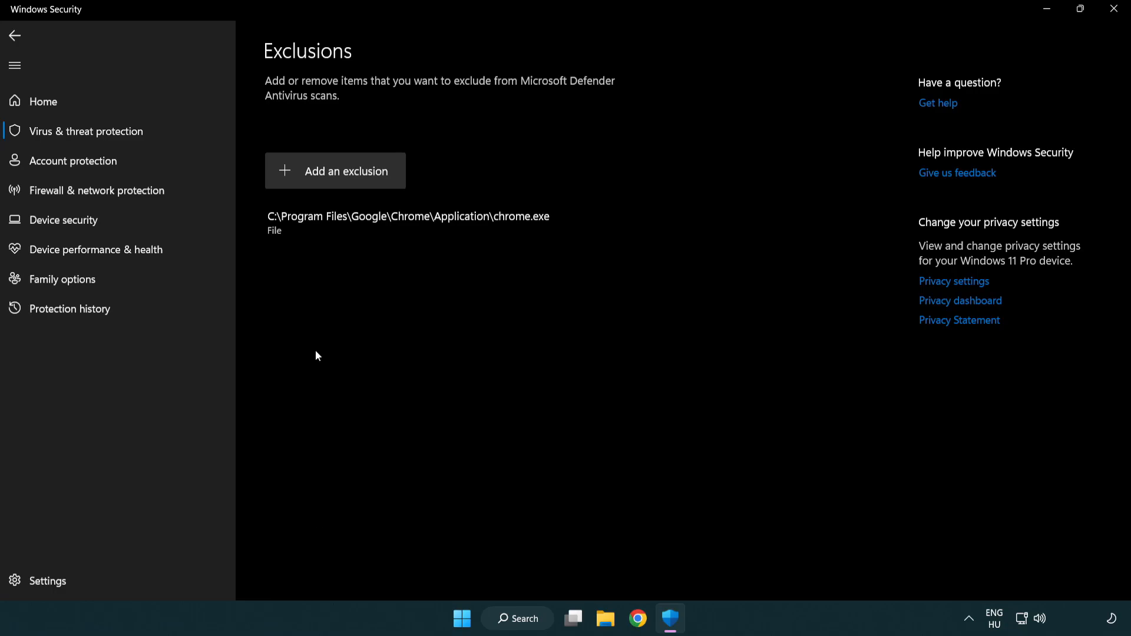
mouse_move(339, 171)
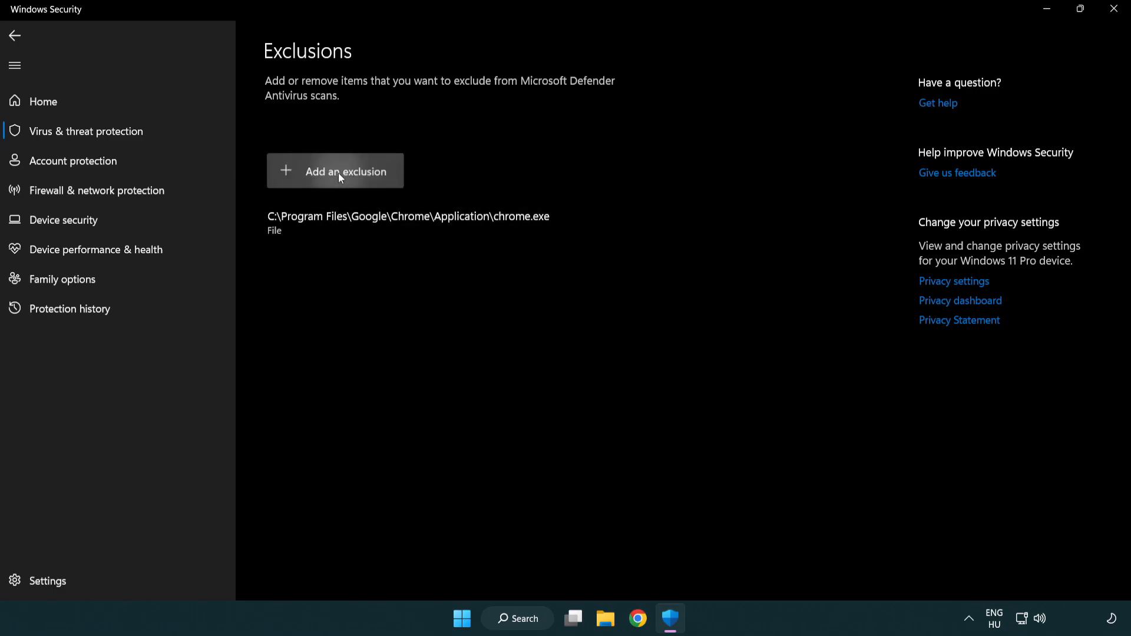
Add the NOT WORKING APP shortcut in Program Files (x86) as a file exclusion.
left_click(335, 171)
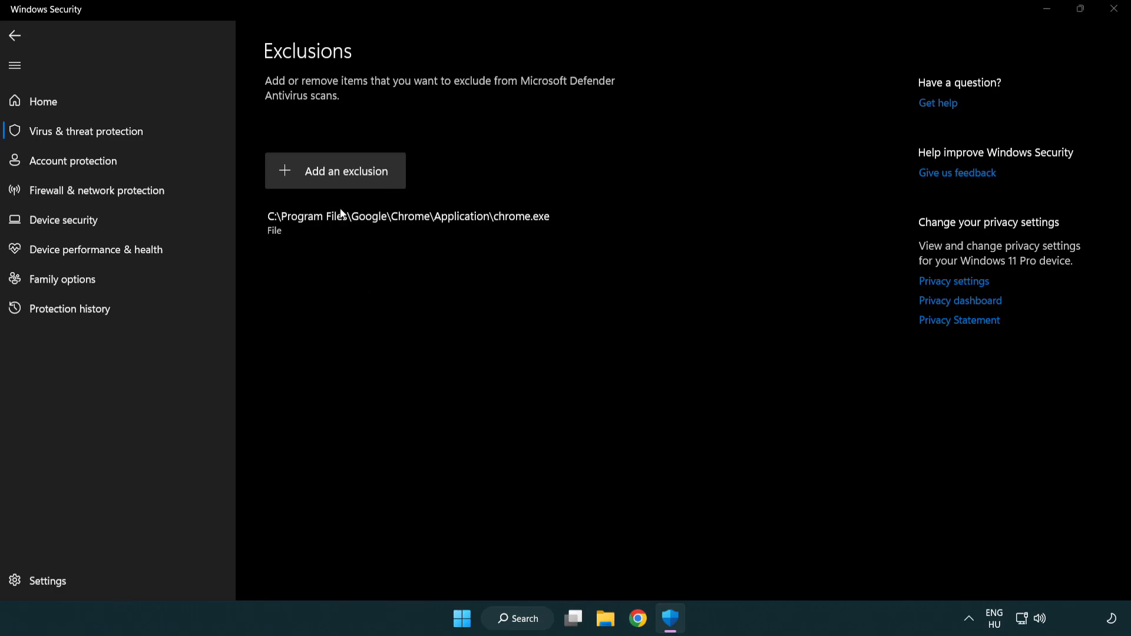
left_click(334, 171)
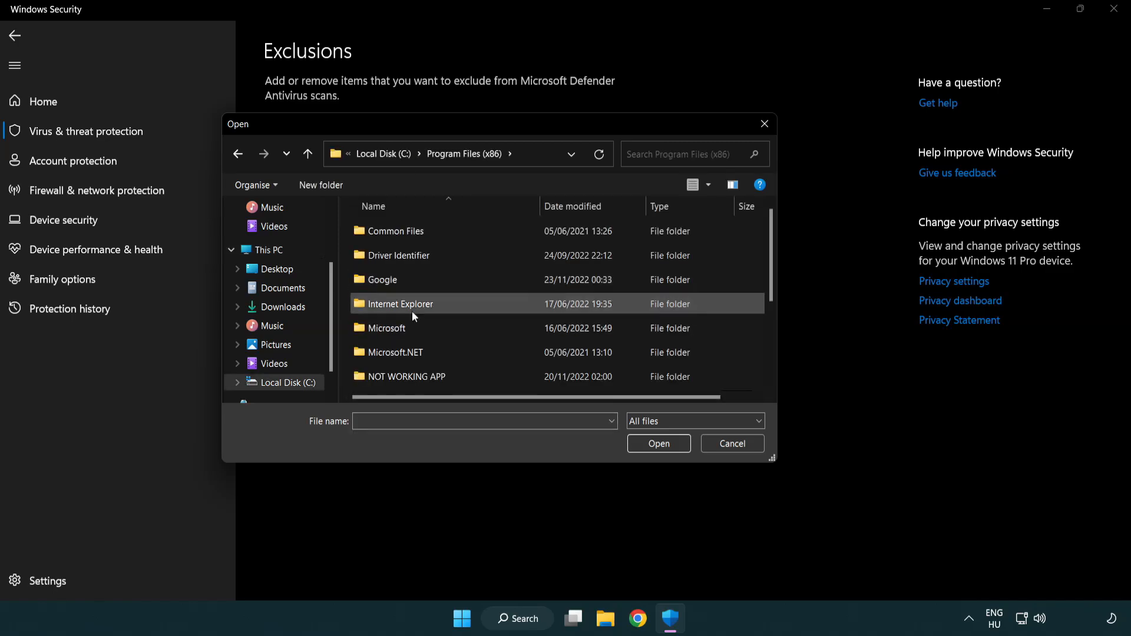
double_click(406, 376)
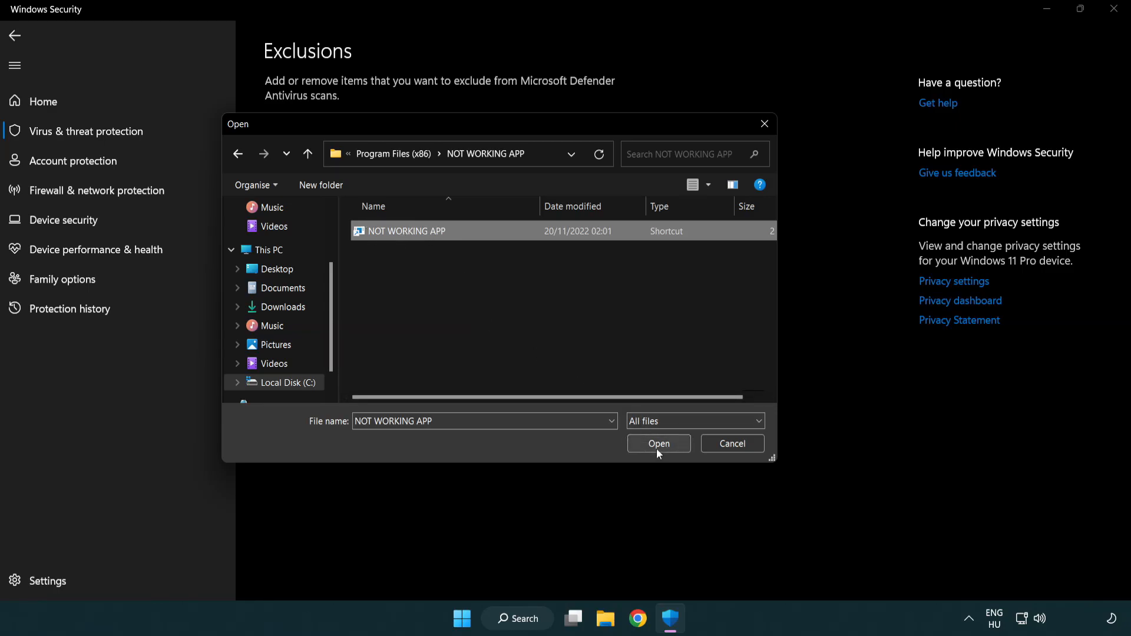
left_click(659, 444)
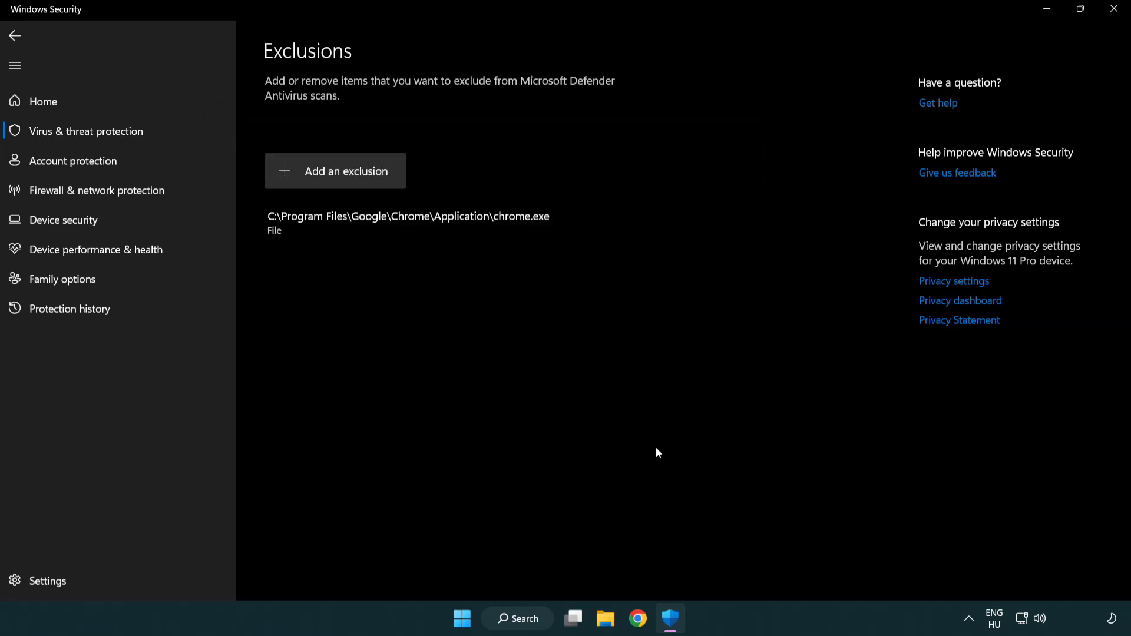
mouse_move(415, 269)
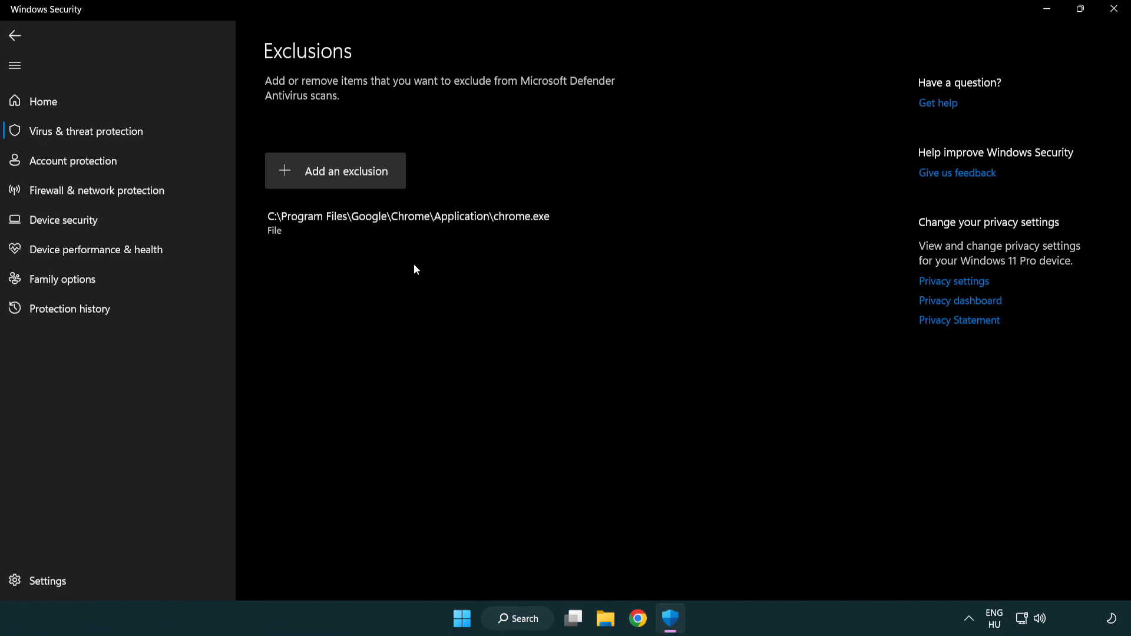
mouse_move(1061, 41)
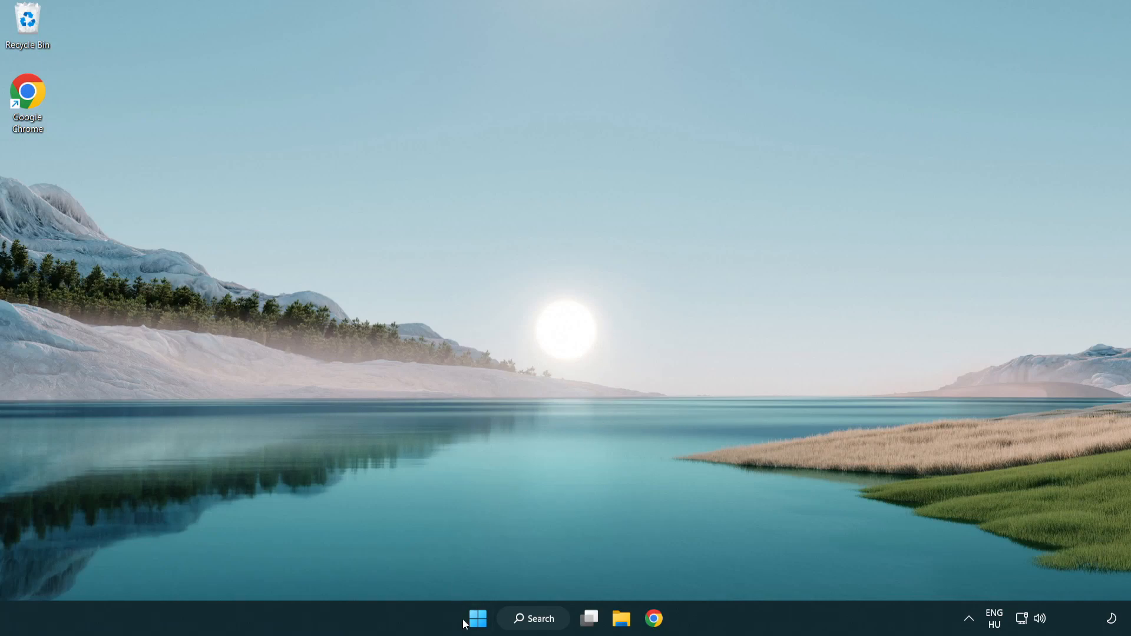
Open the Start menu to reach the power options.
left_click(477, 618)
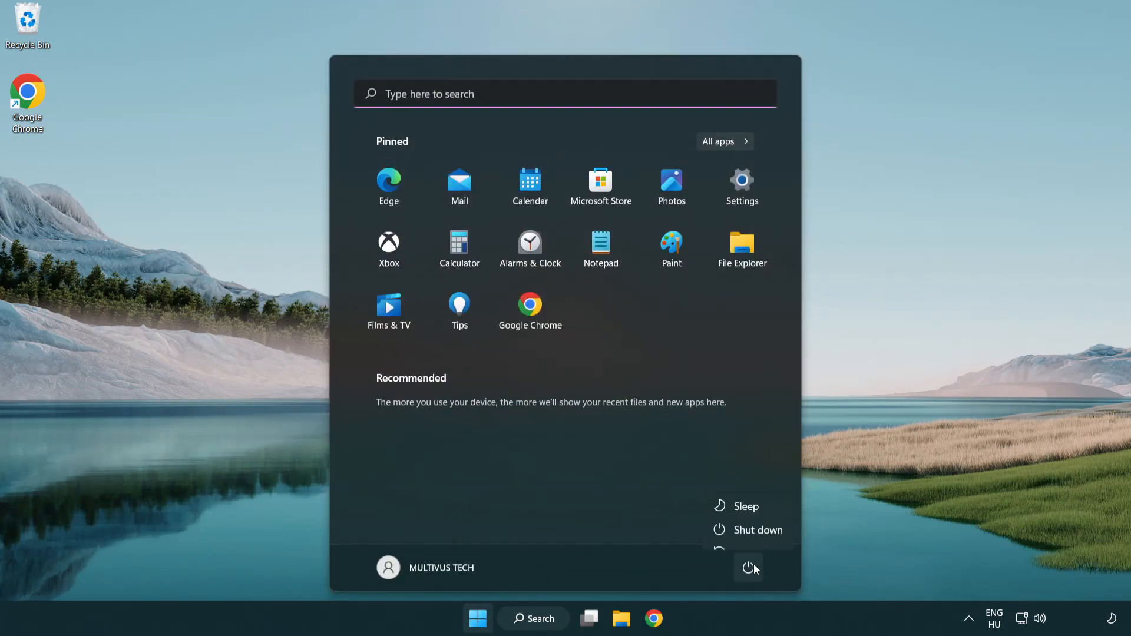